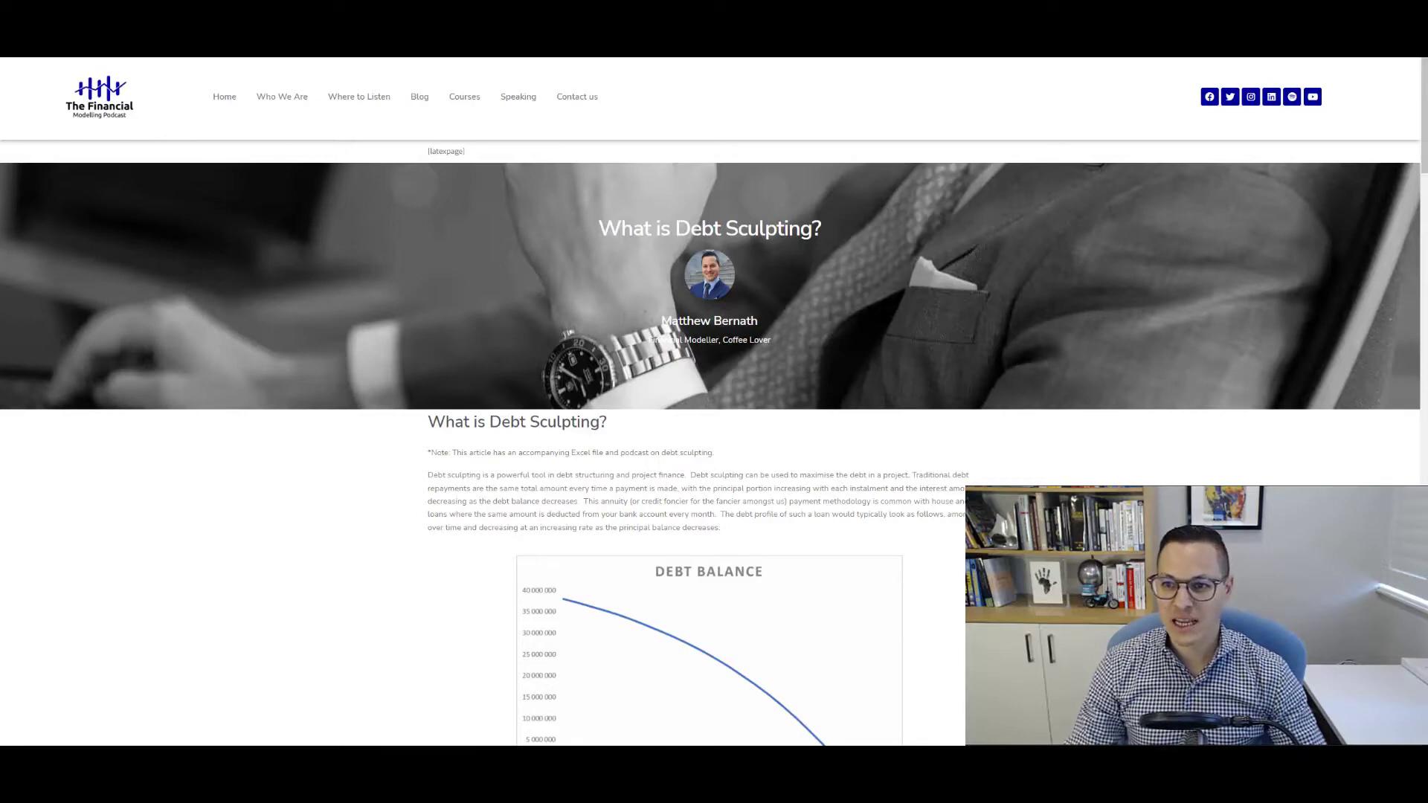
Step: Scroll down through the Debt Sculpting and PLCR posts toward the Loan Life Cover Ratio article
scroll("down", 3)
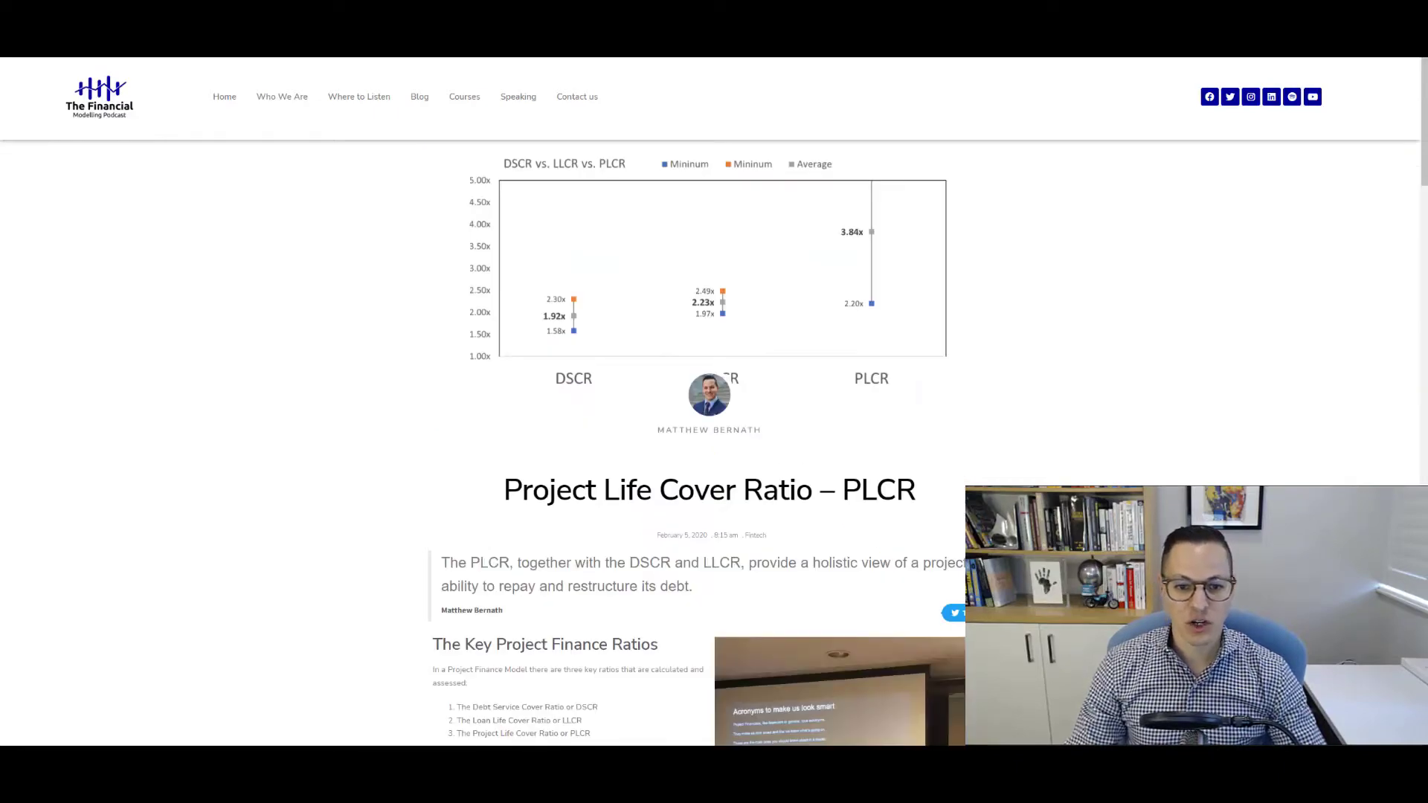
scroll("down", 3)
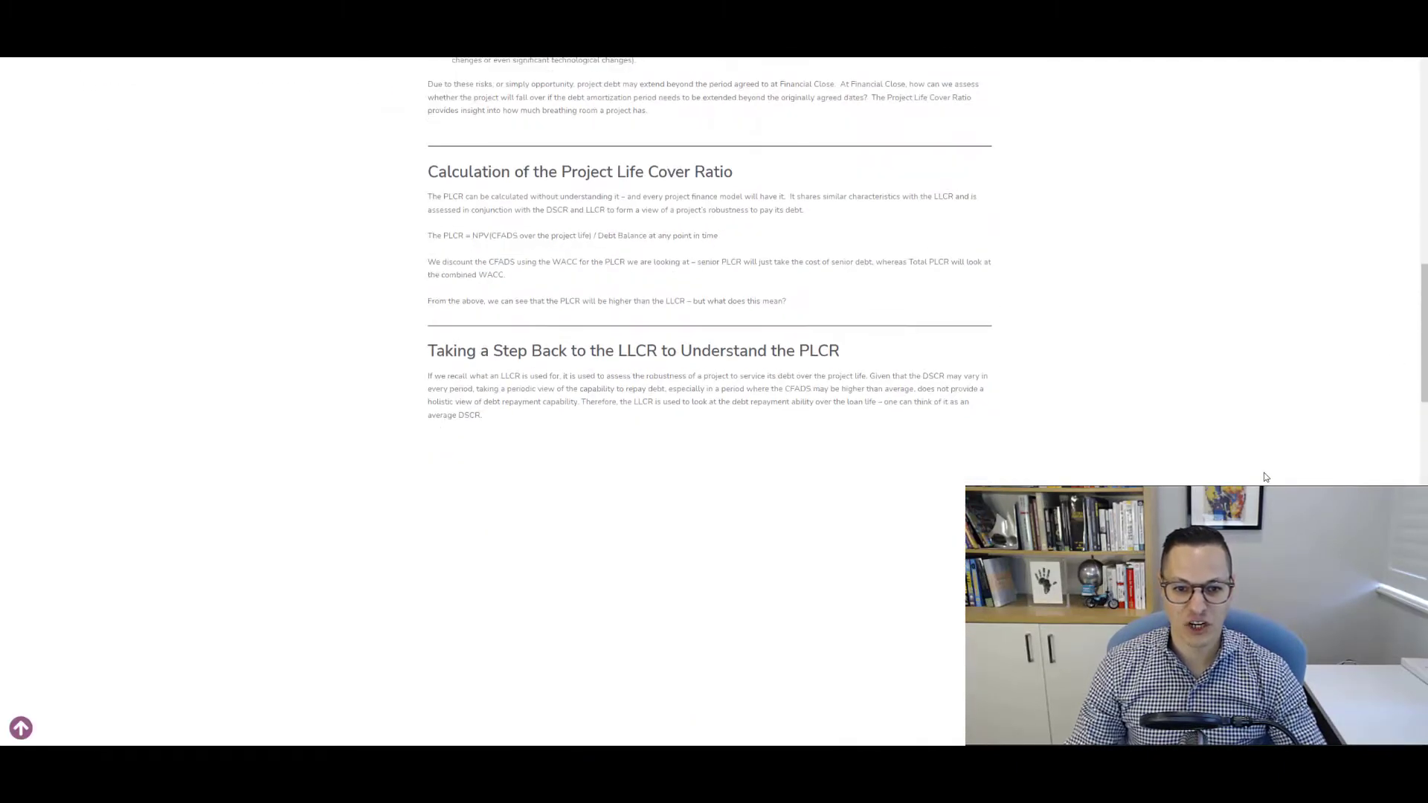
scroll("down", 3)
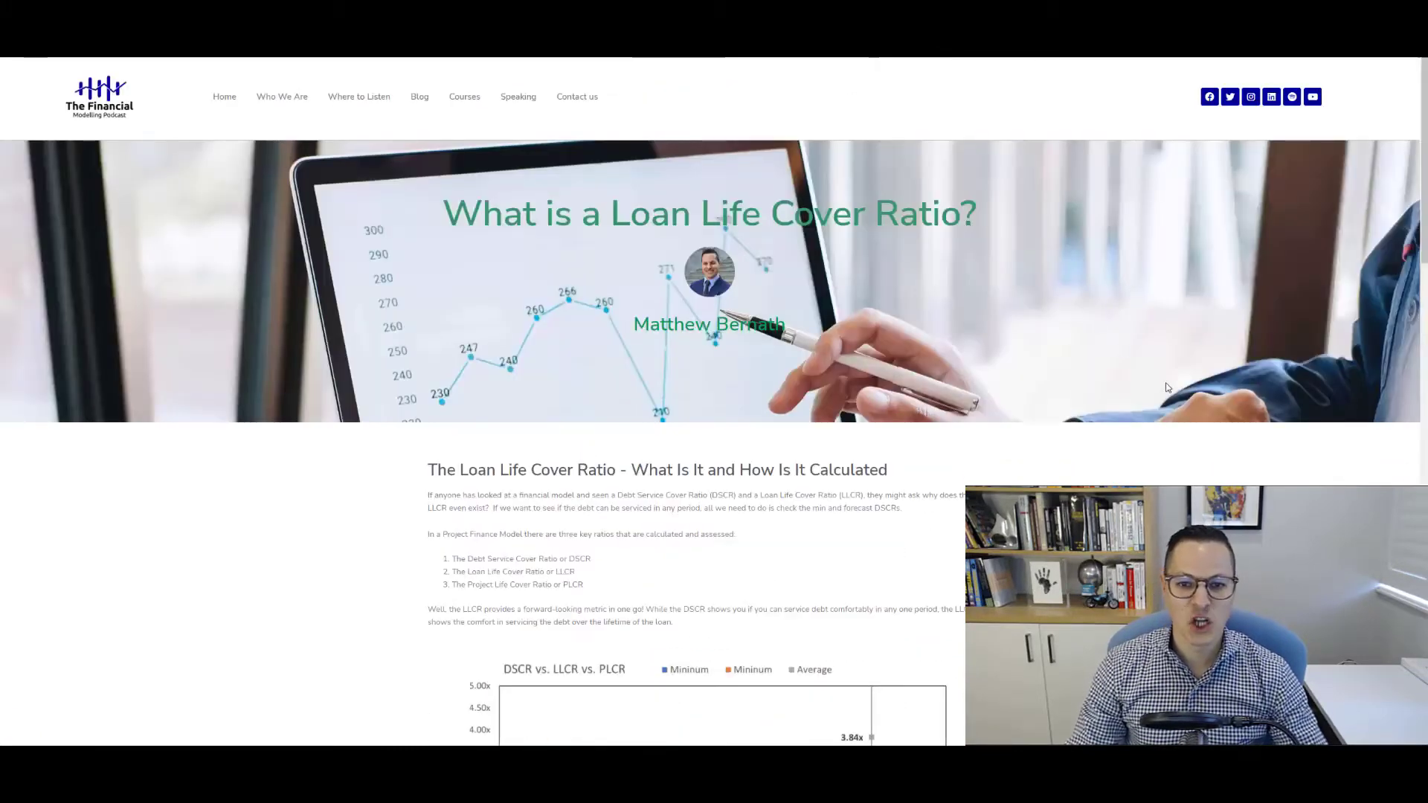
scroll("down", 3)
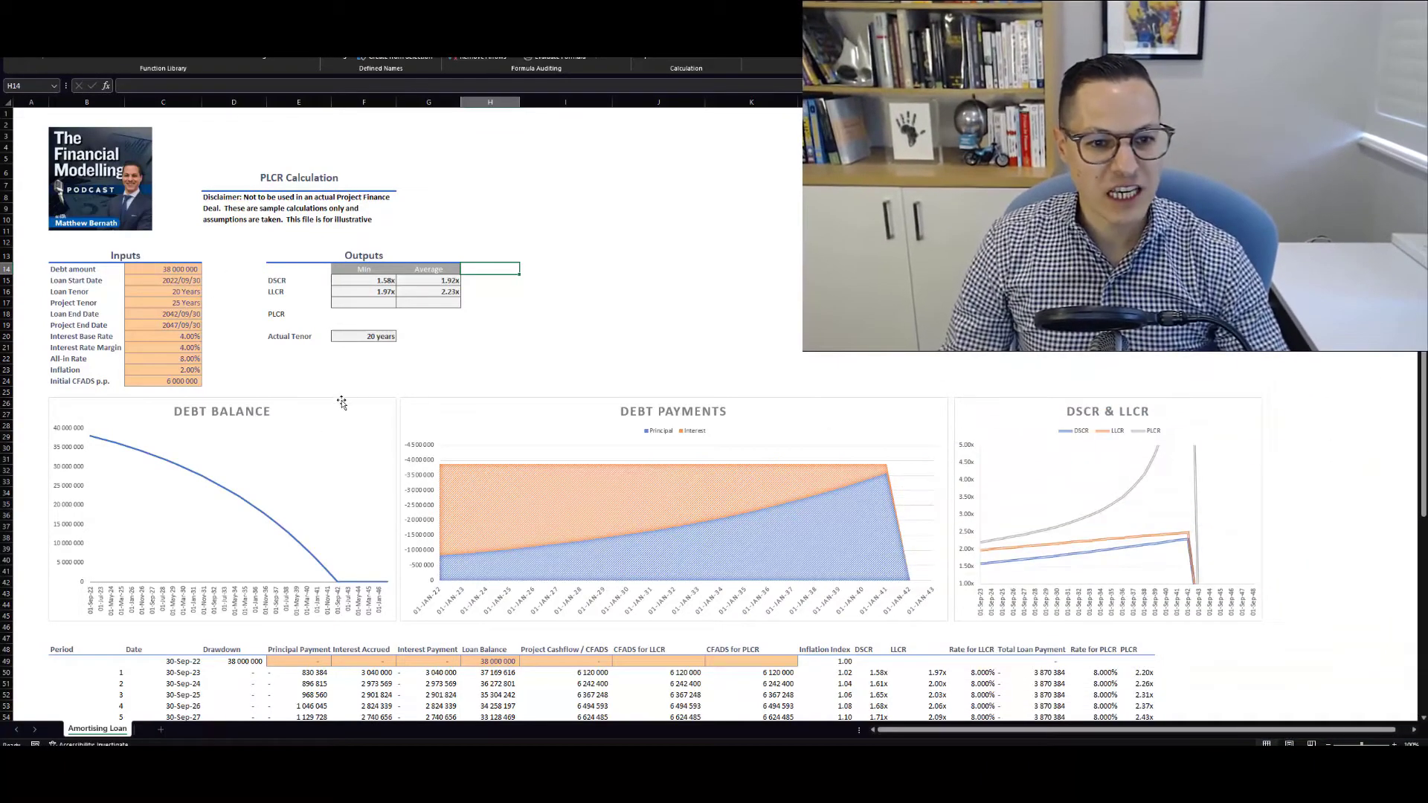
mouse_move(304, 281)
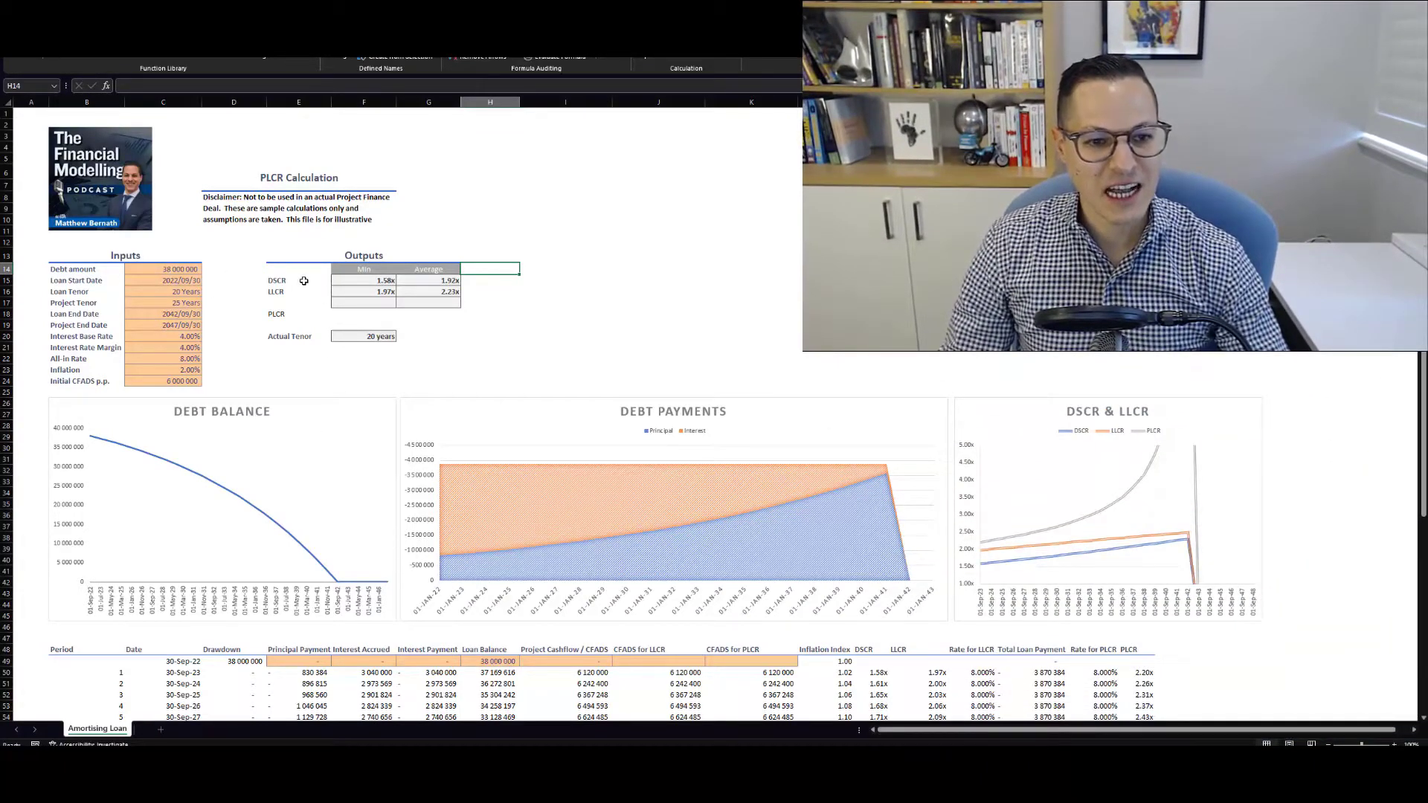
Step: Review the DSCR and LLCR MINIFS formulas, then move the PLCR label from row 18 to row 17
left_click(363, 280)
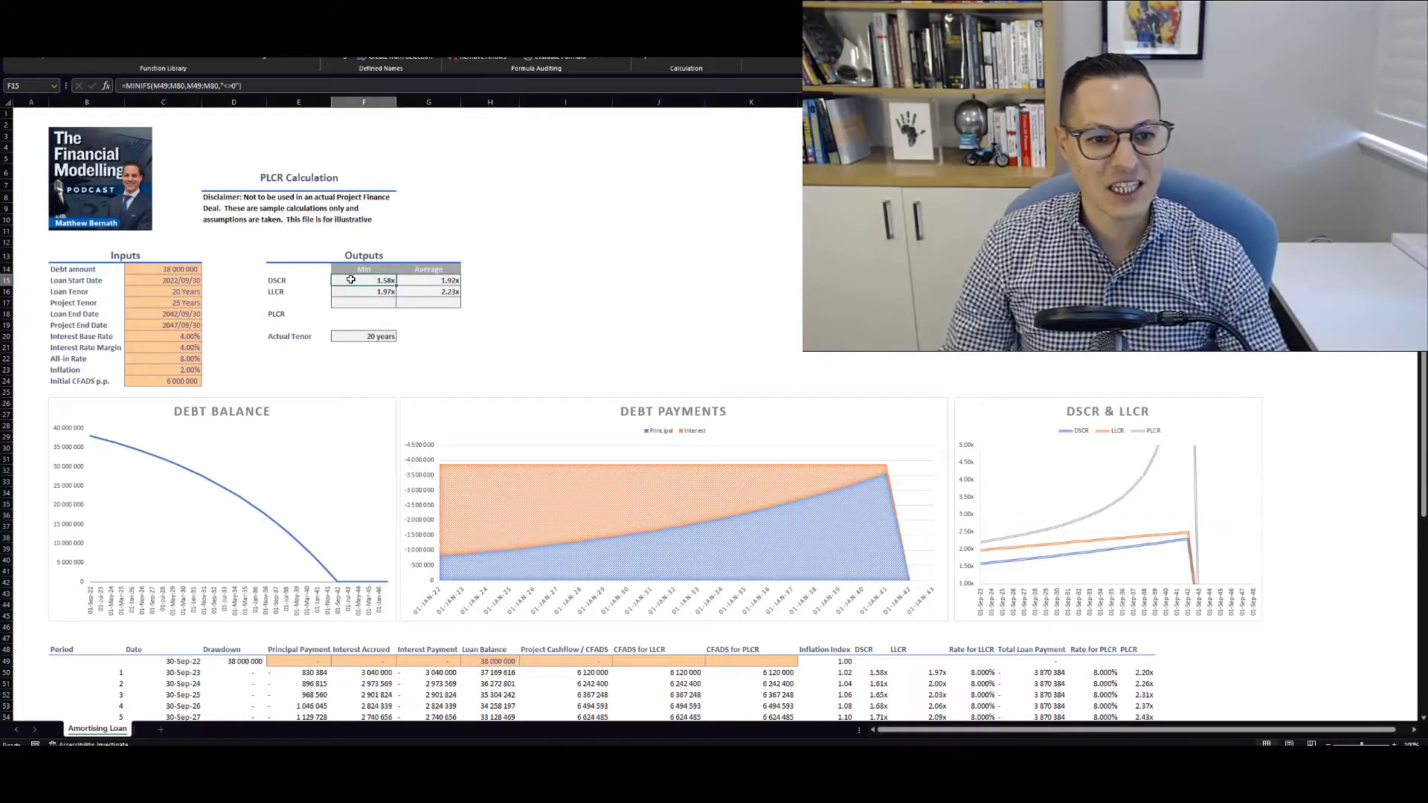
left_click(365, 292)
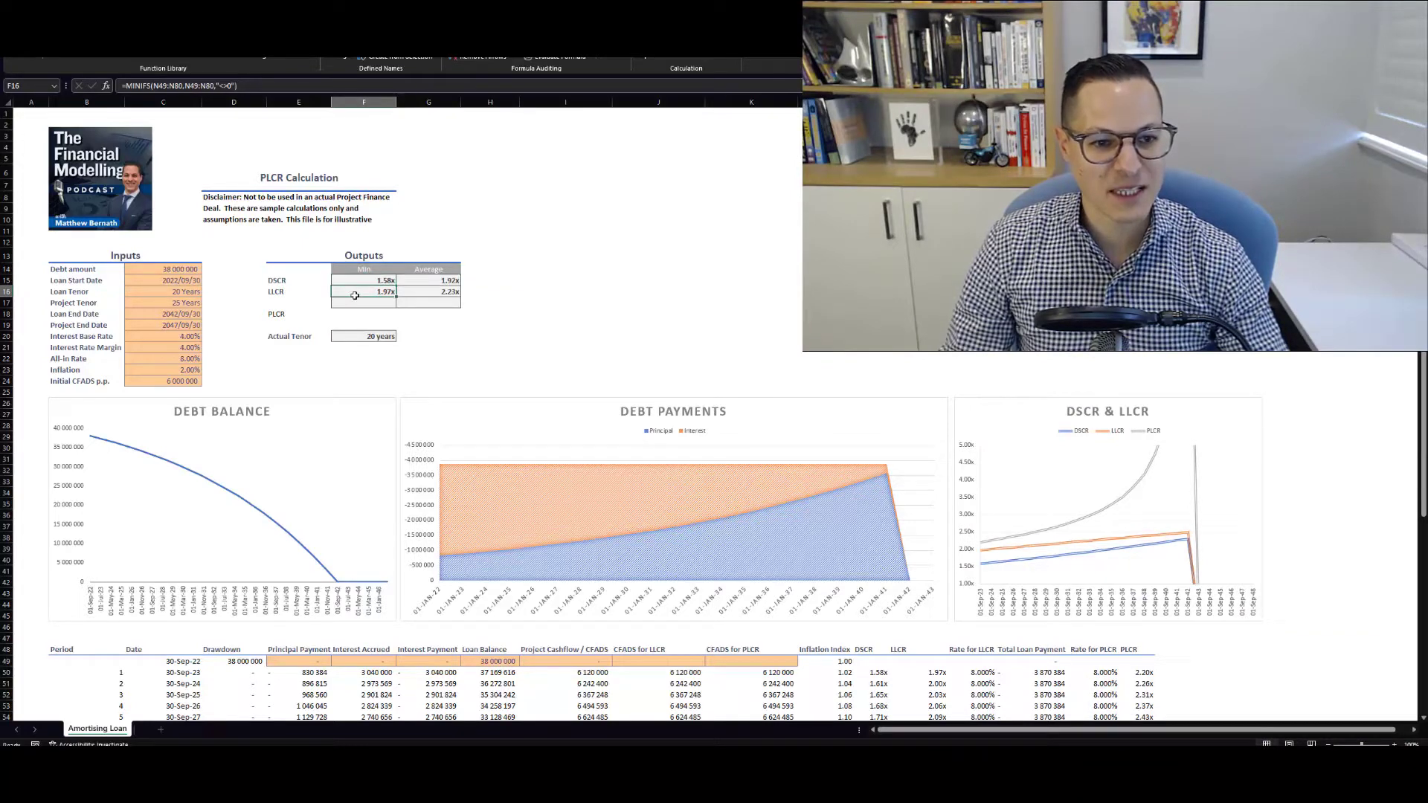
left_click(299, 314)
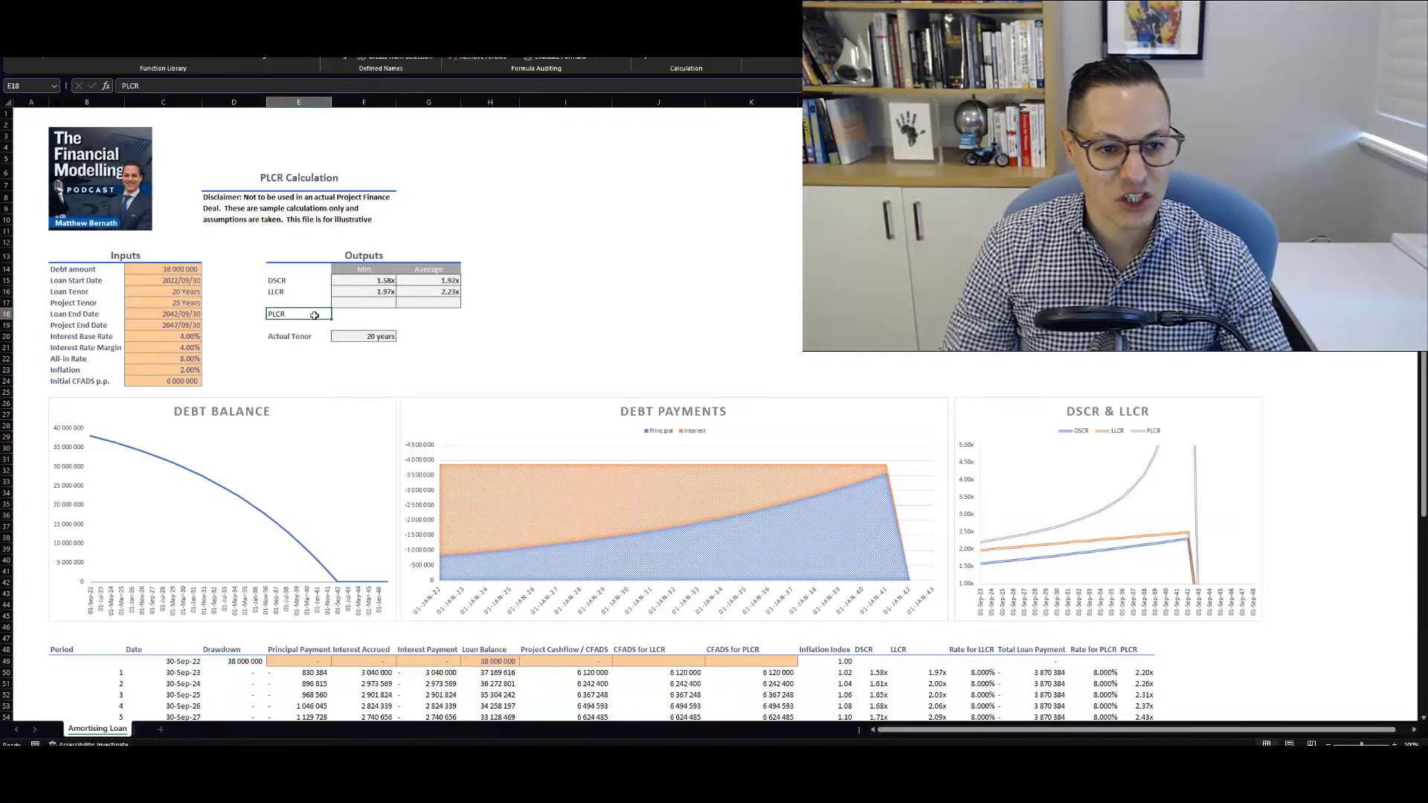
left_click(299, 302)
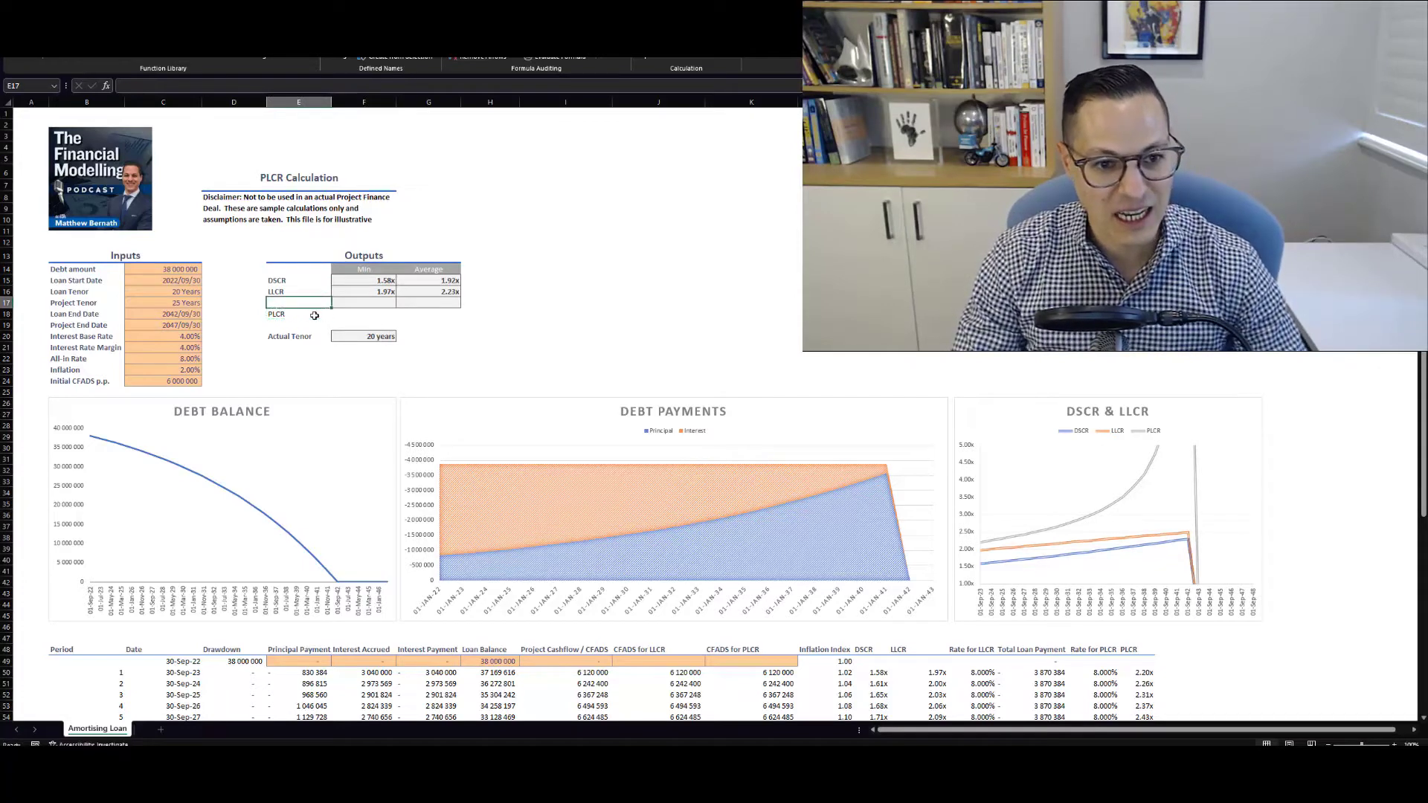
left_click(363, 302)
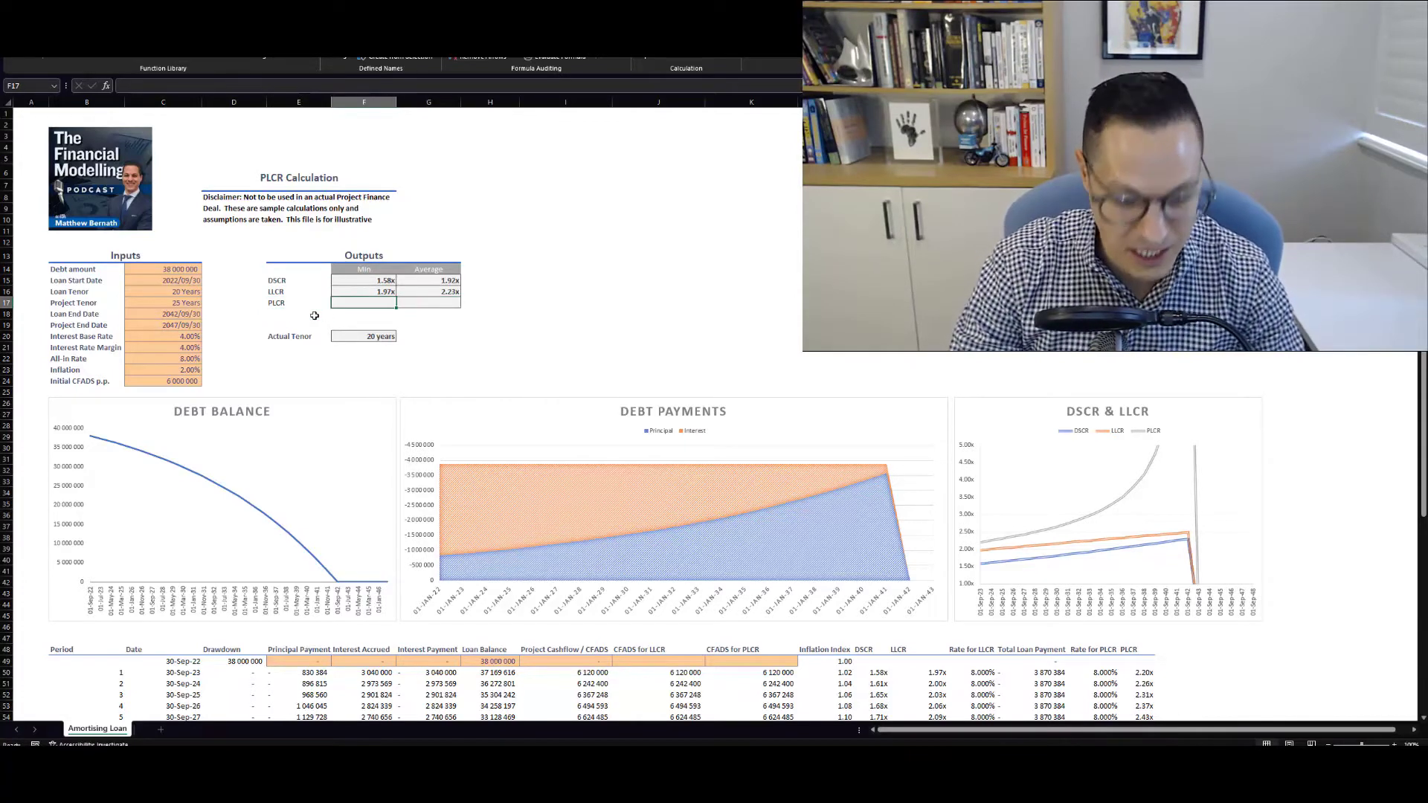
Step: Enter =MIN(R50:R69) in F17 and =AVERAGE(R50:R69) in G17, giving PLCR 2.20x and 3.84x
type("=mi")
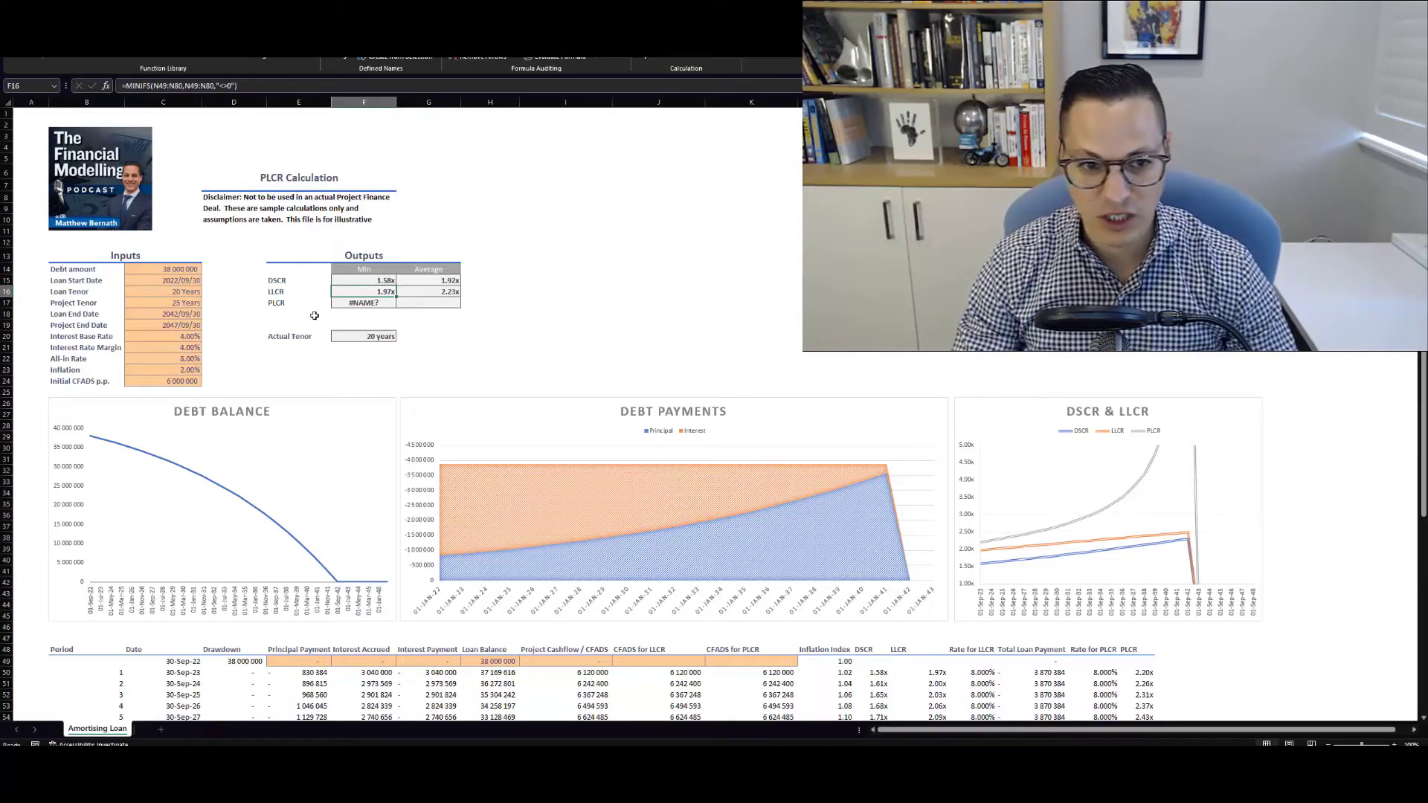
type("=mi")
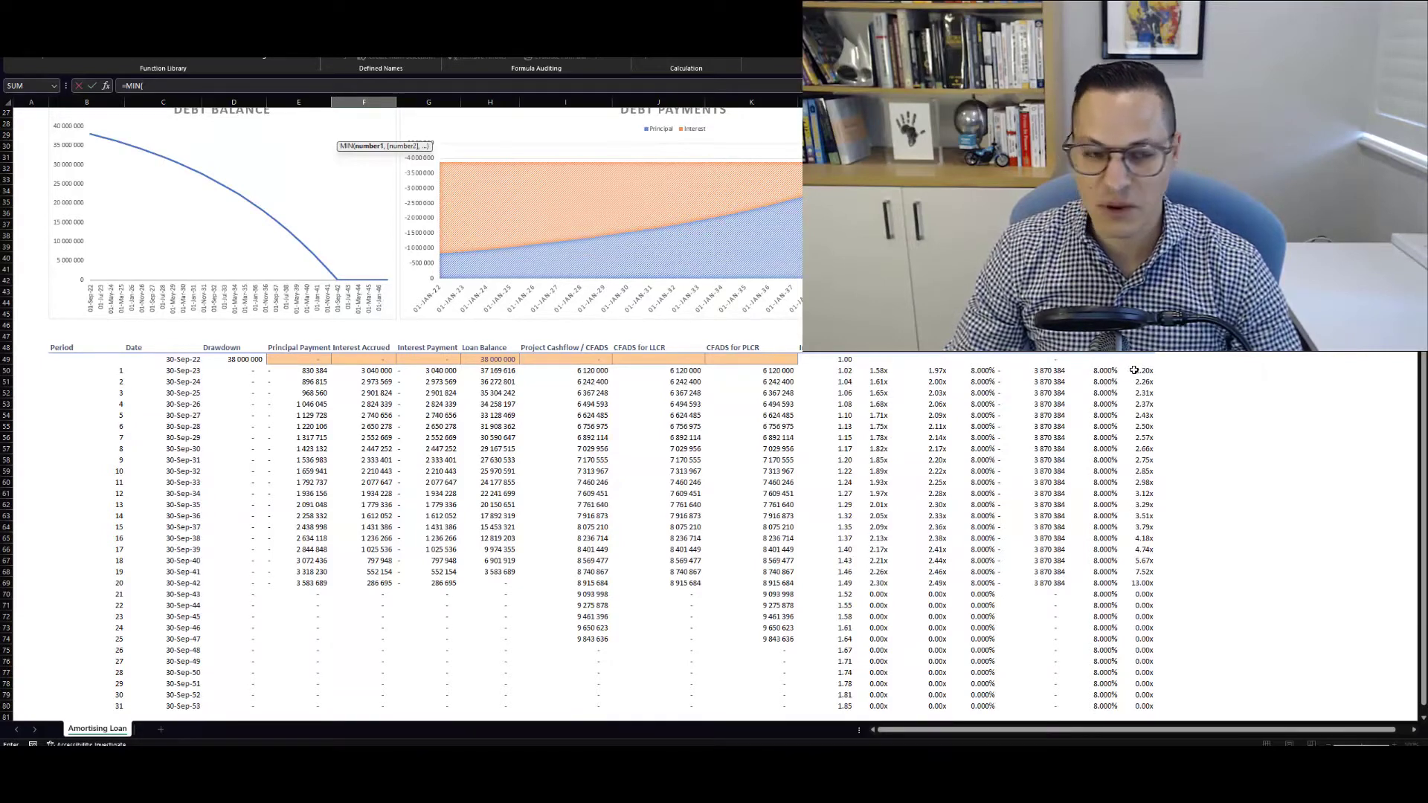
left_click_drag(1144, 369, 1143, 528)
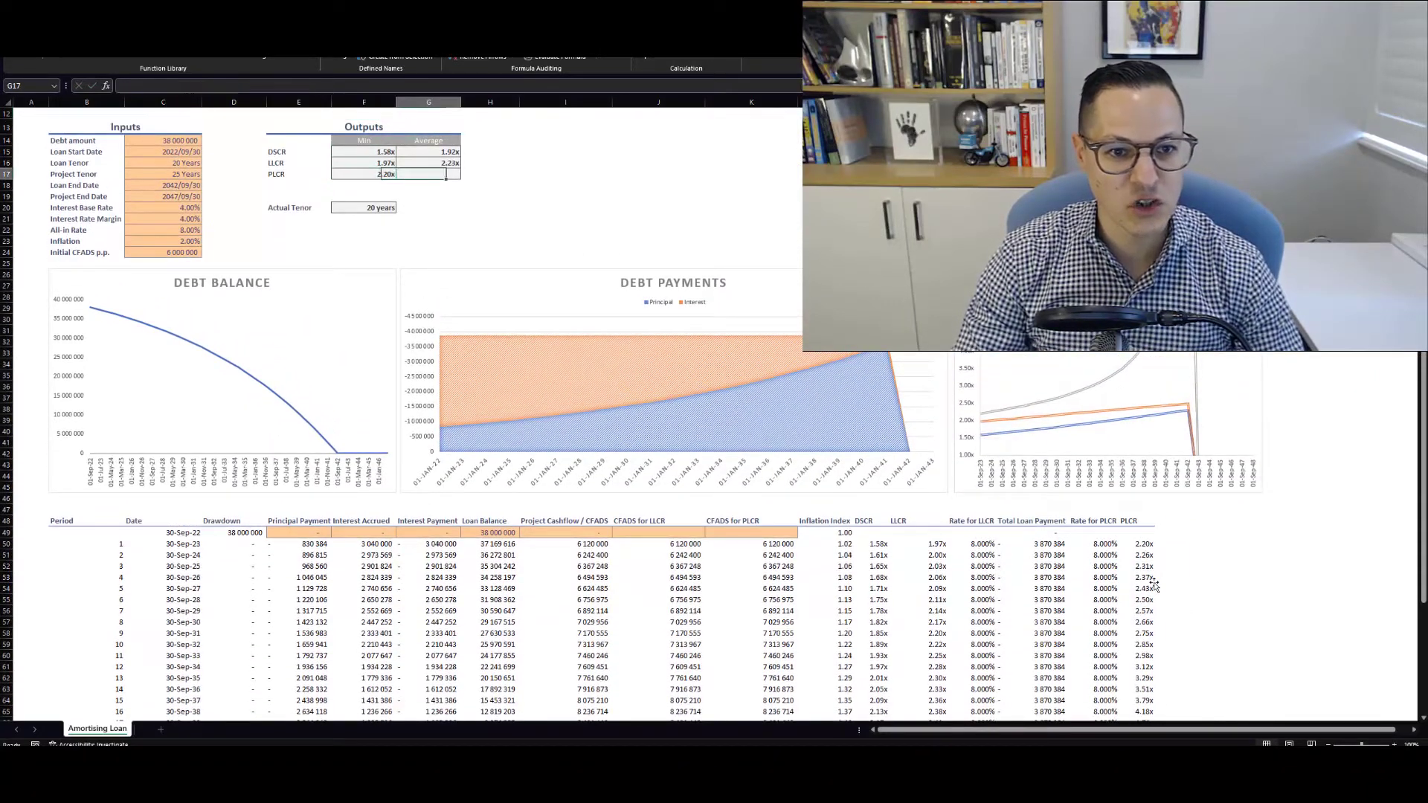
type("=a")
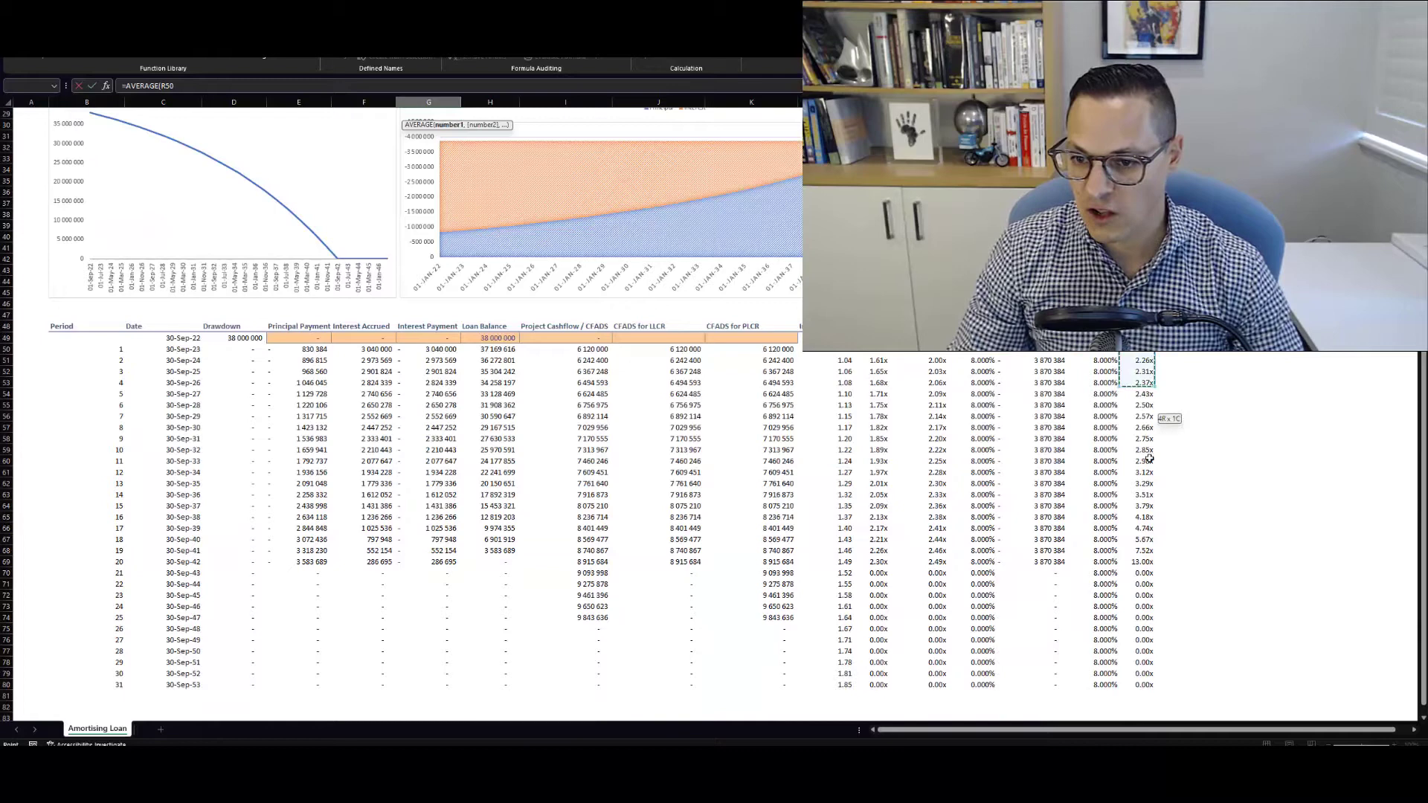
left_click_drag(1146, 359, 1145, 562)
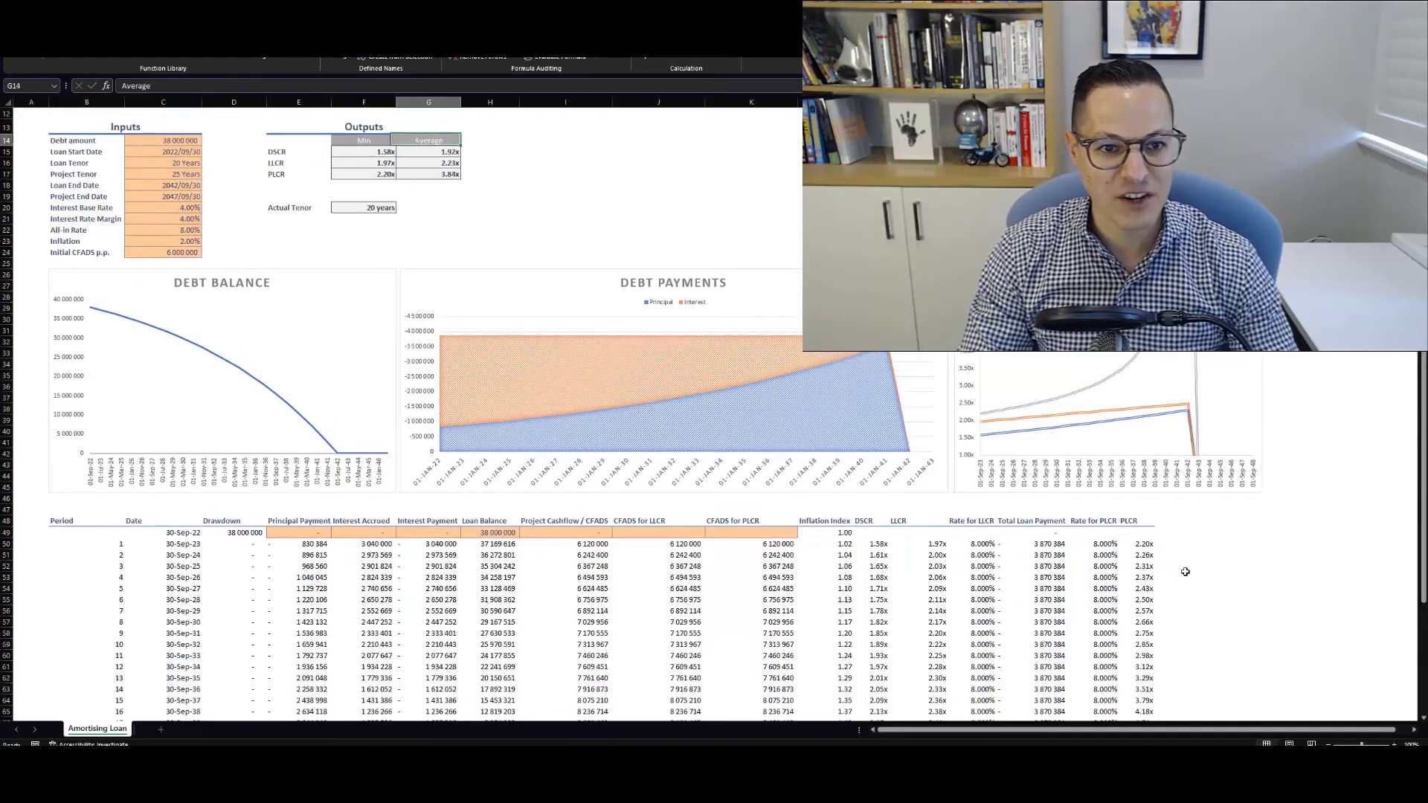
left_click(428, 174)
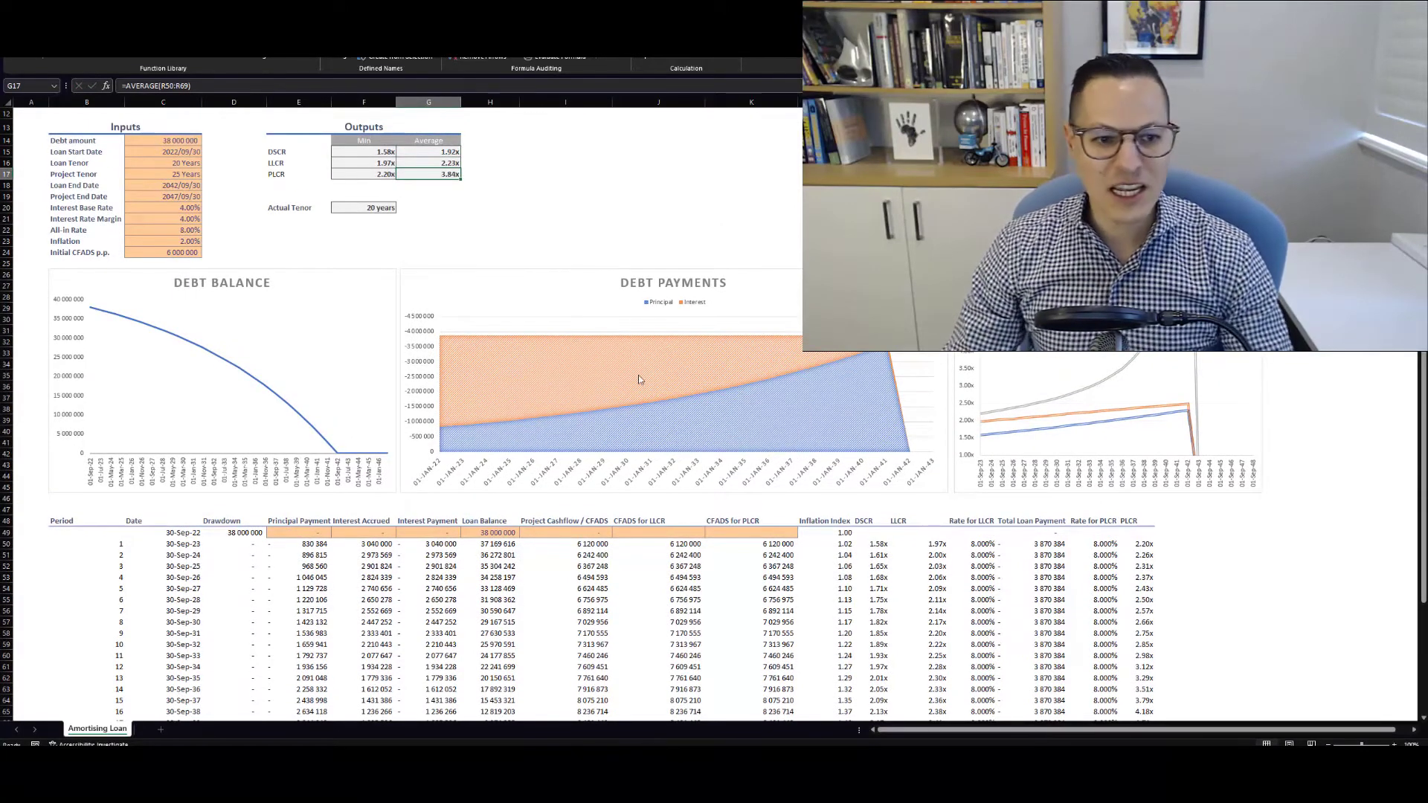
scroll("down", 3)
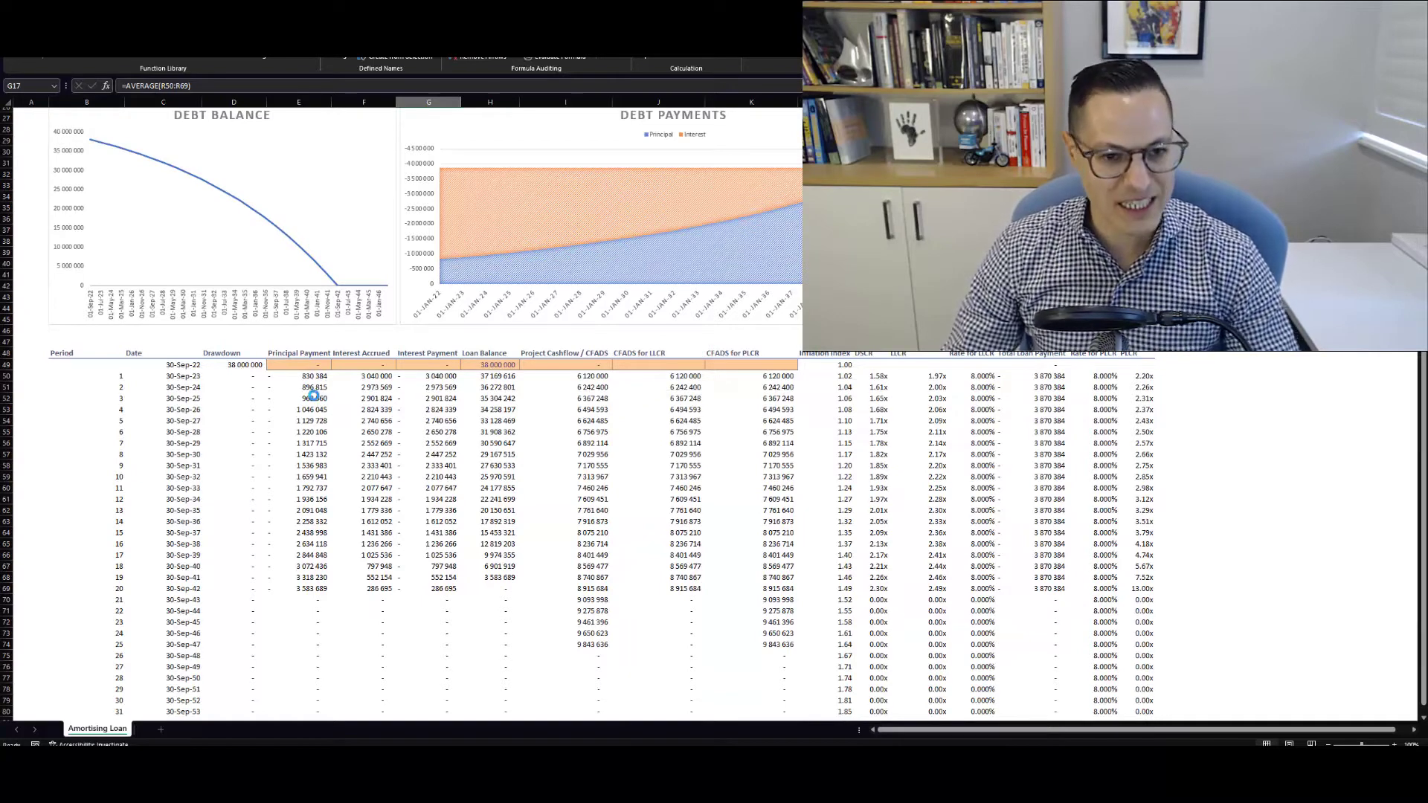
left_click(233, 365)
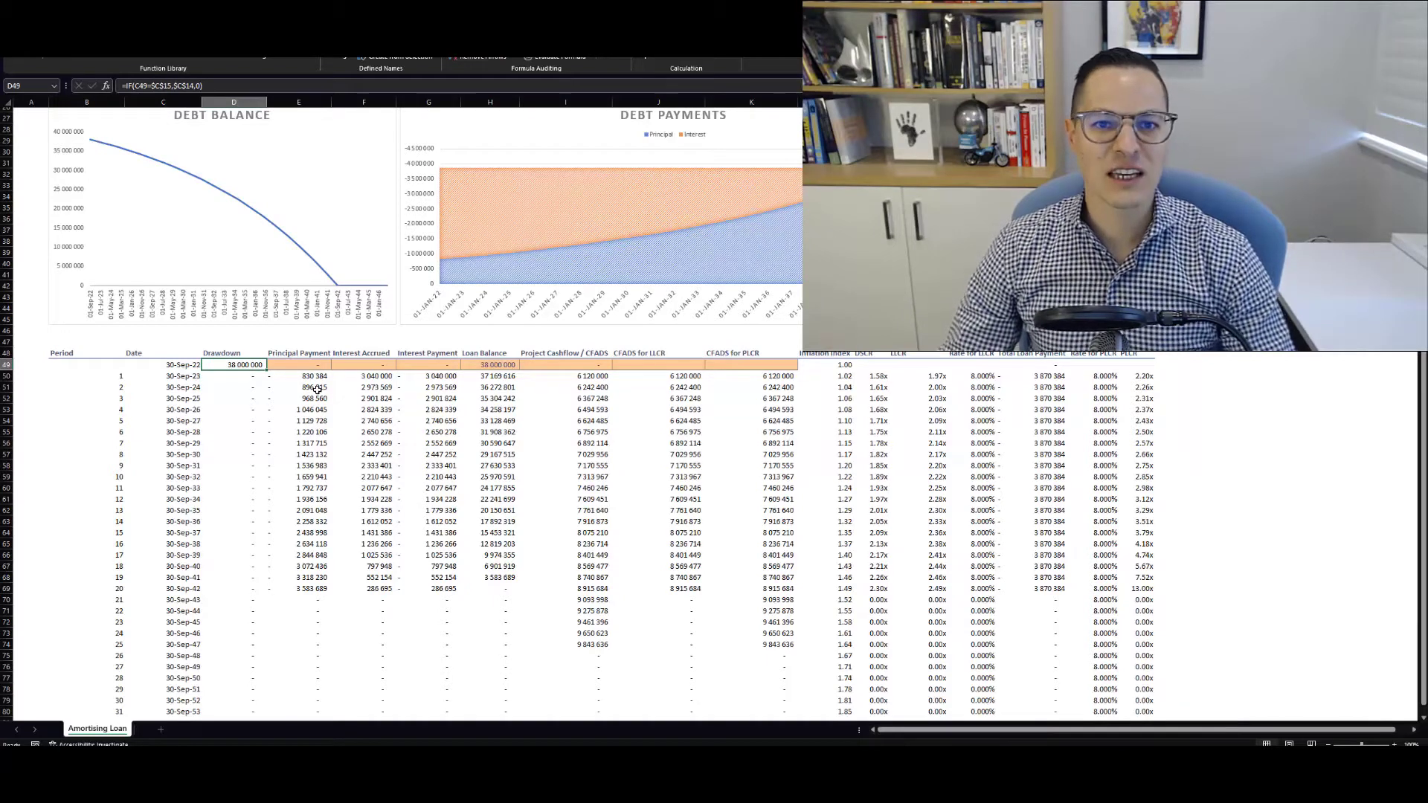
left_click(299, 375)
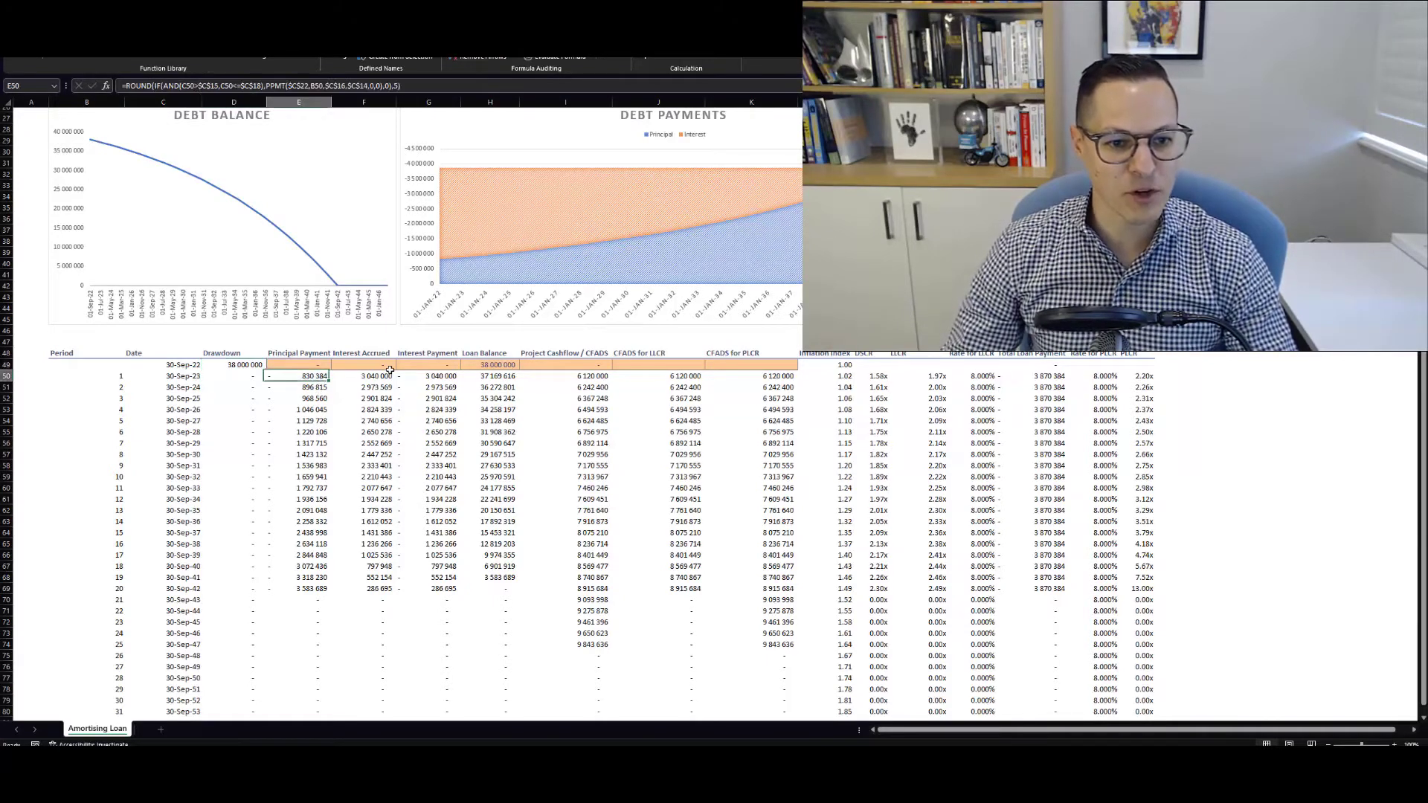
left_click(428, 374)
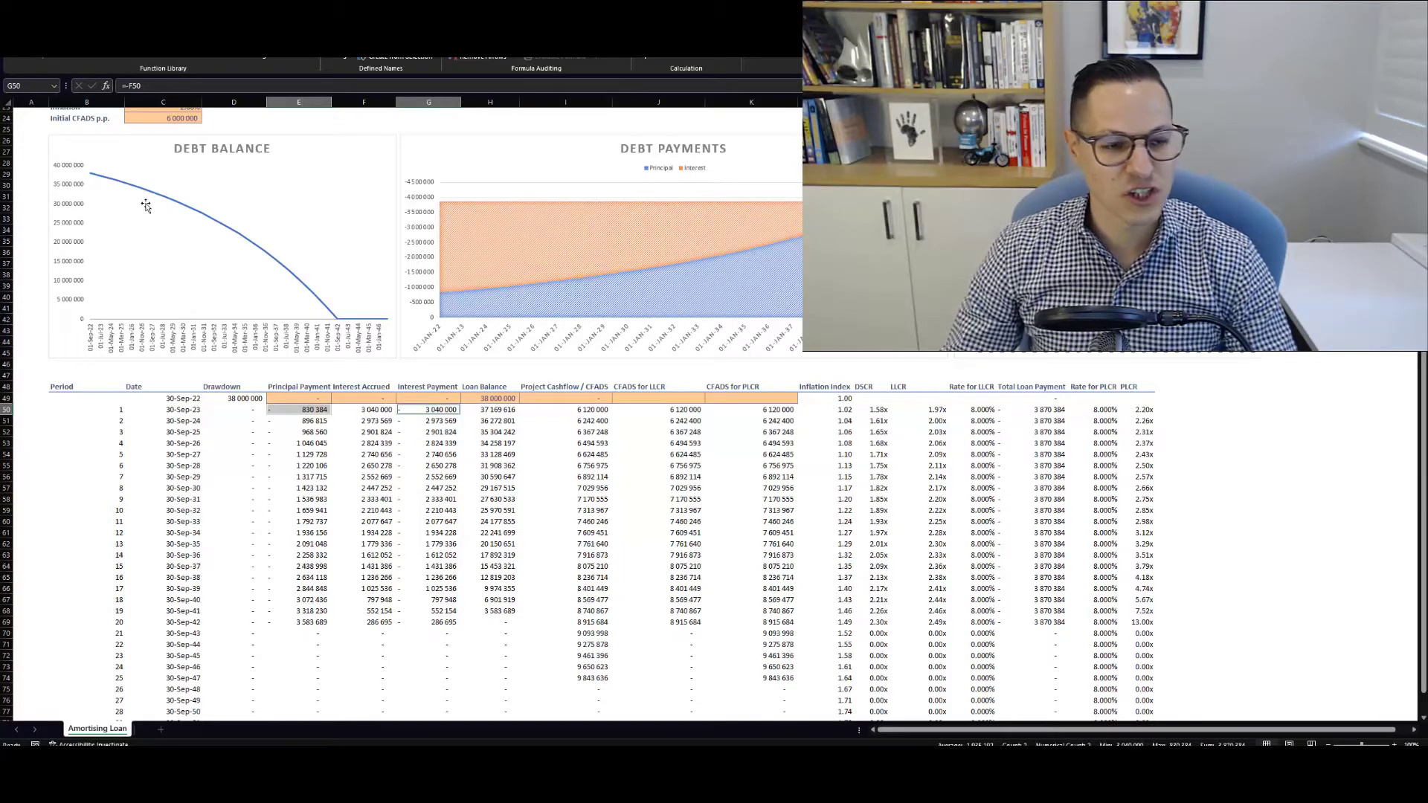
mouse_move(343, 326)
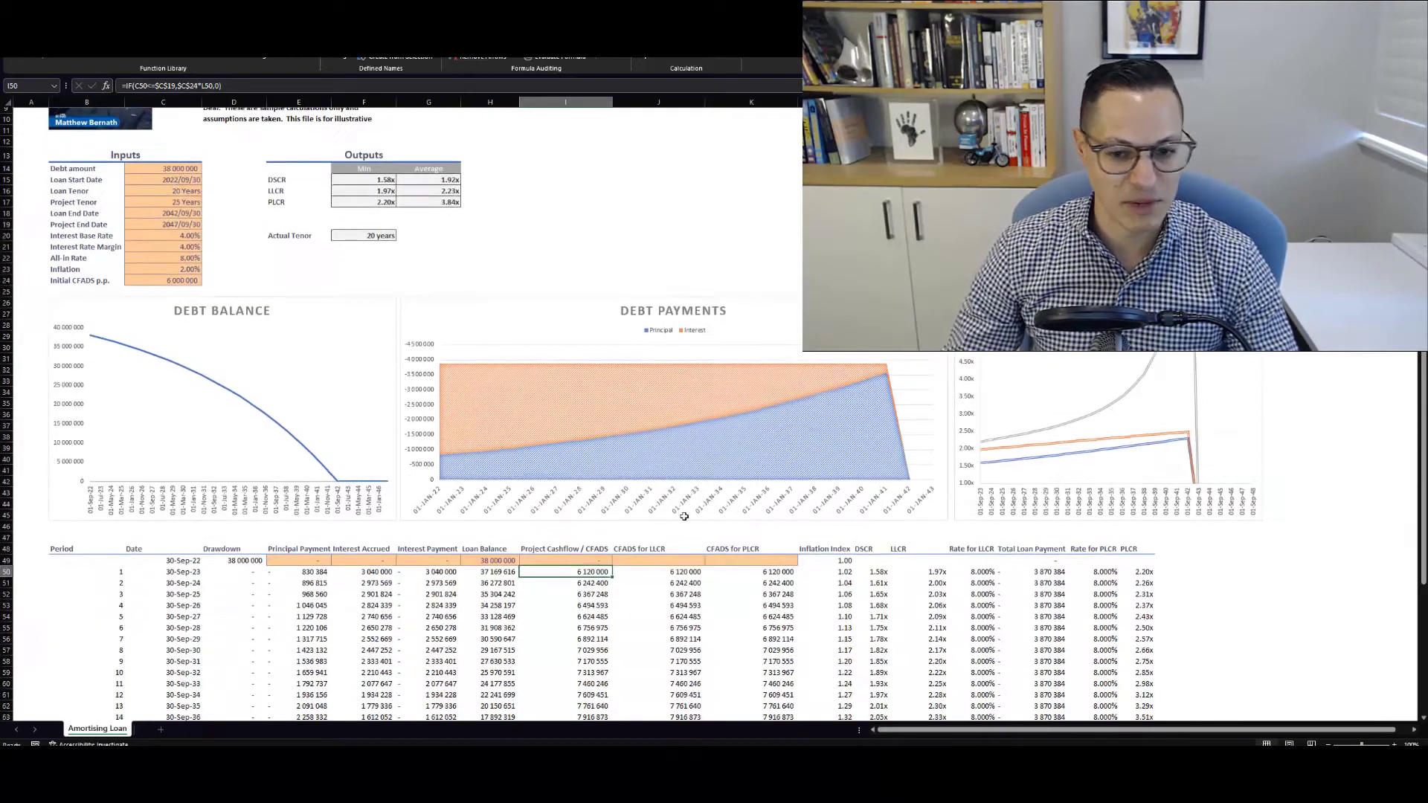
scroll("down", 3)
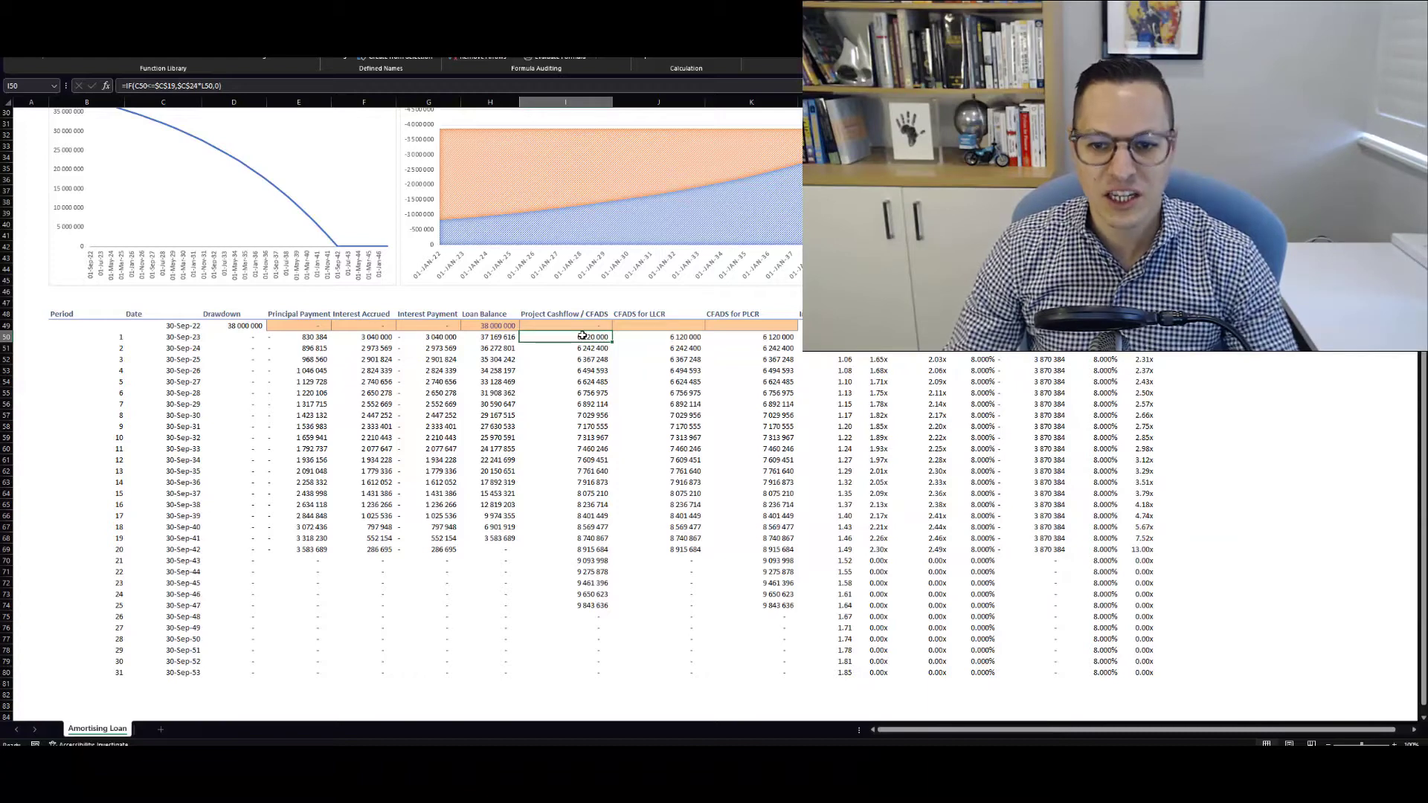
left_click(1022, 359)
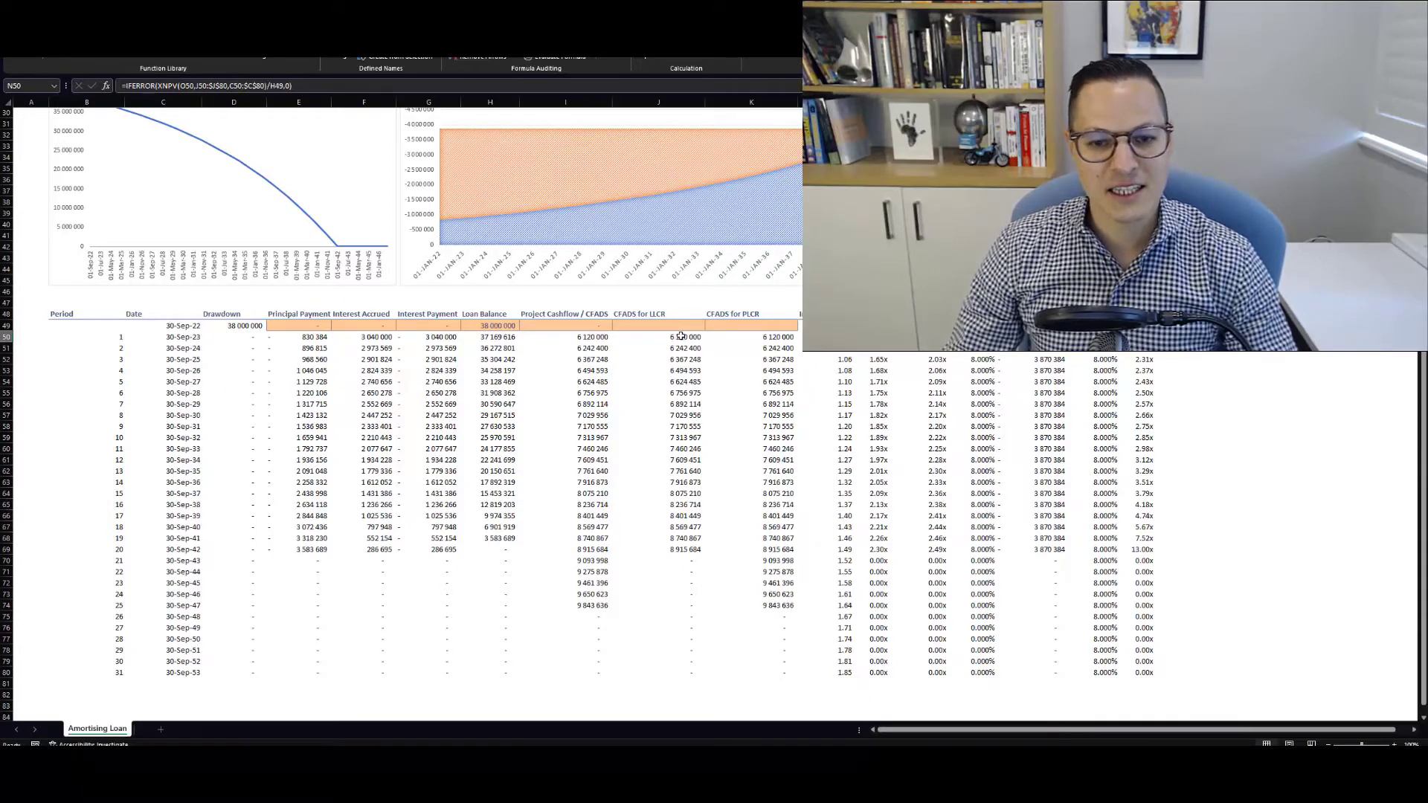
left_click_drag(680, 338, 680, 549)
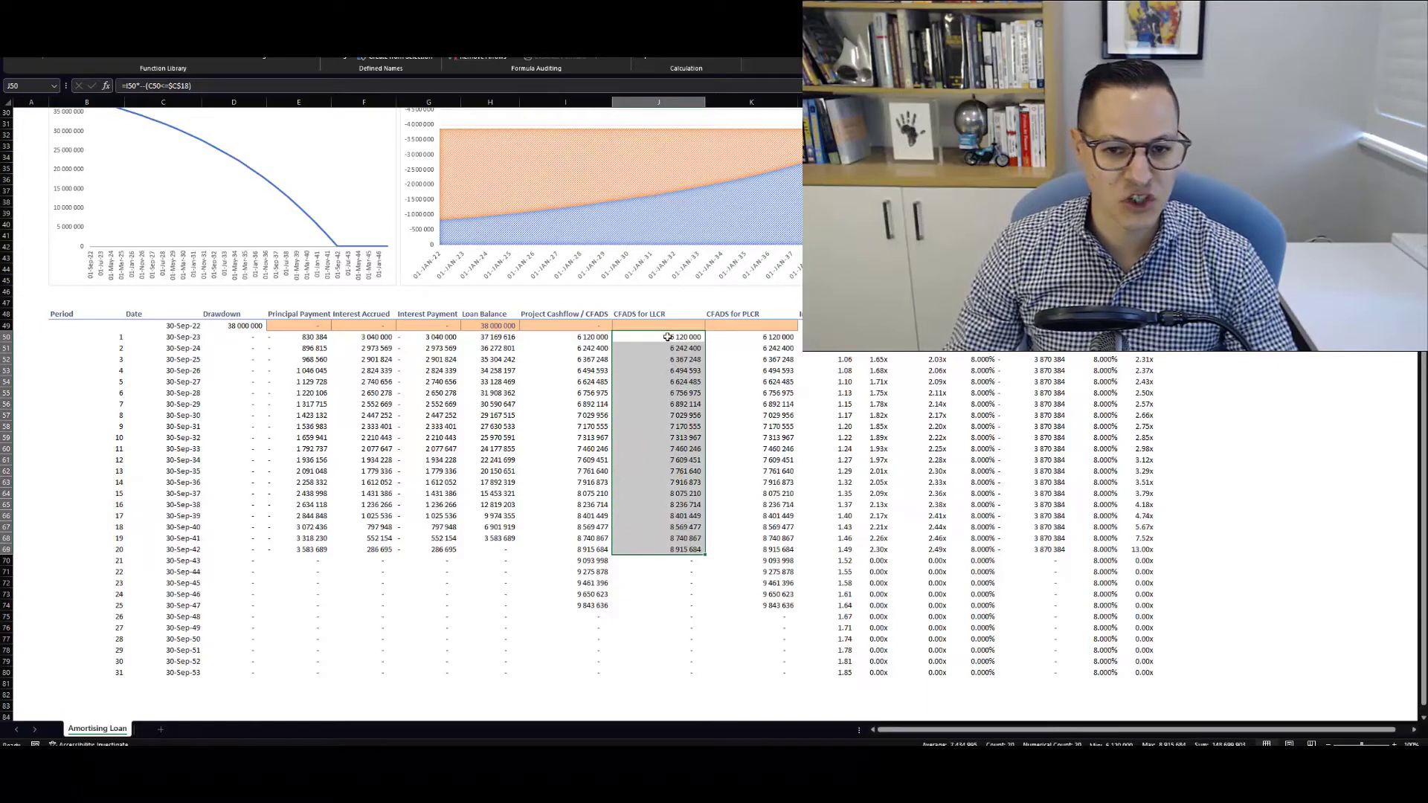
mouse_move(472, 324)
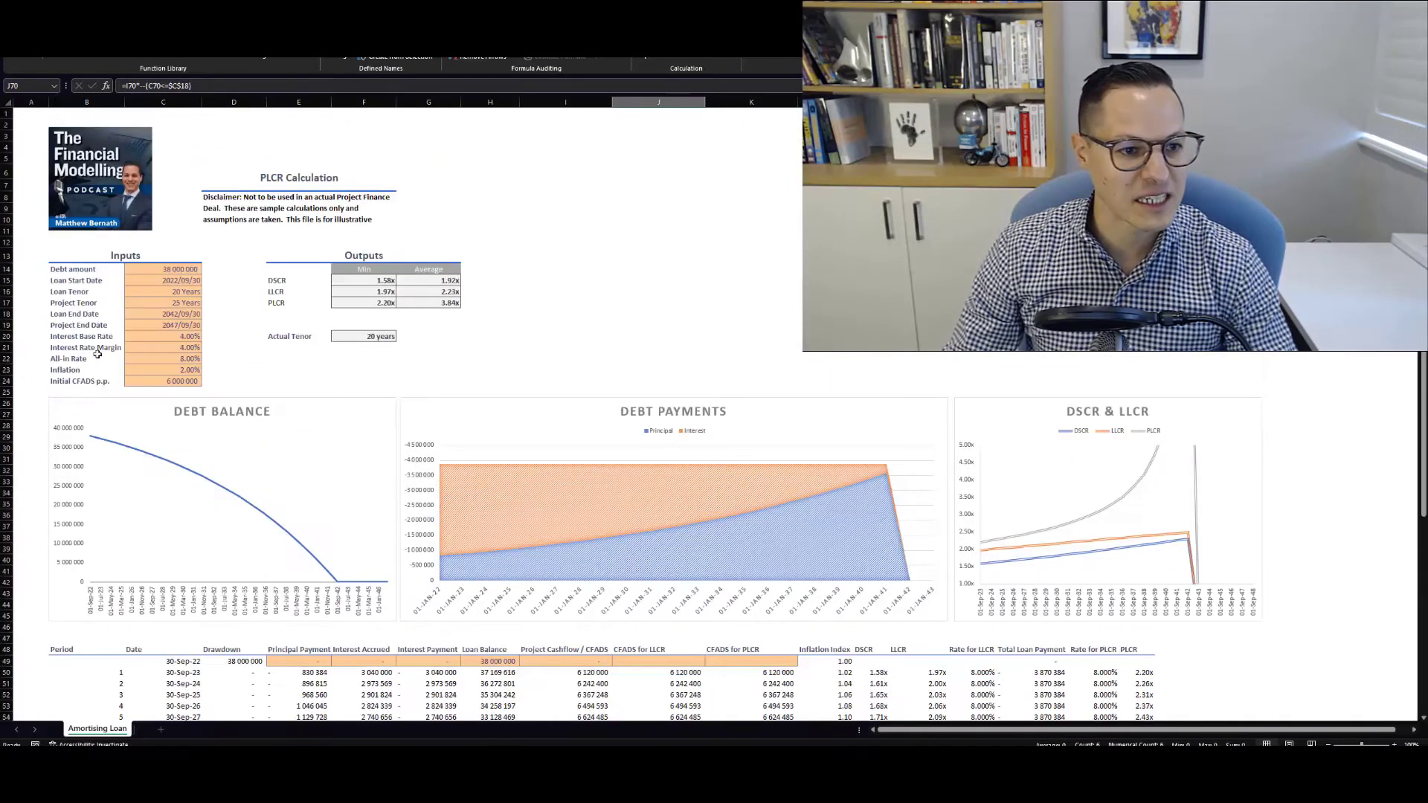
left_click(163, 314)
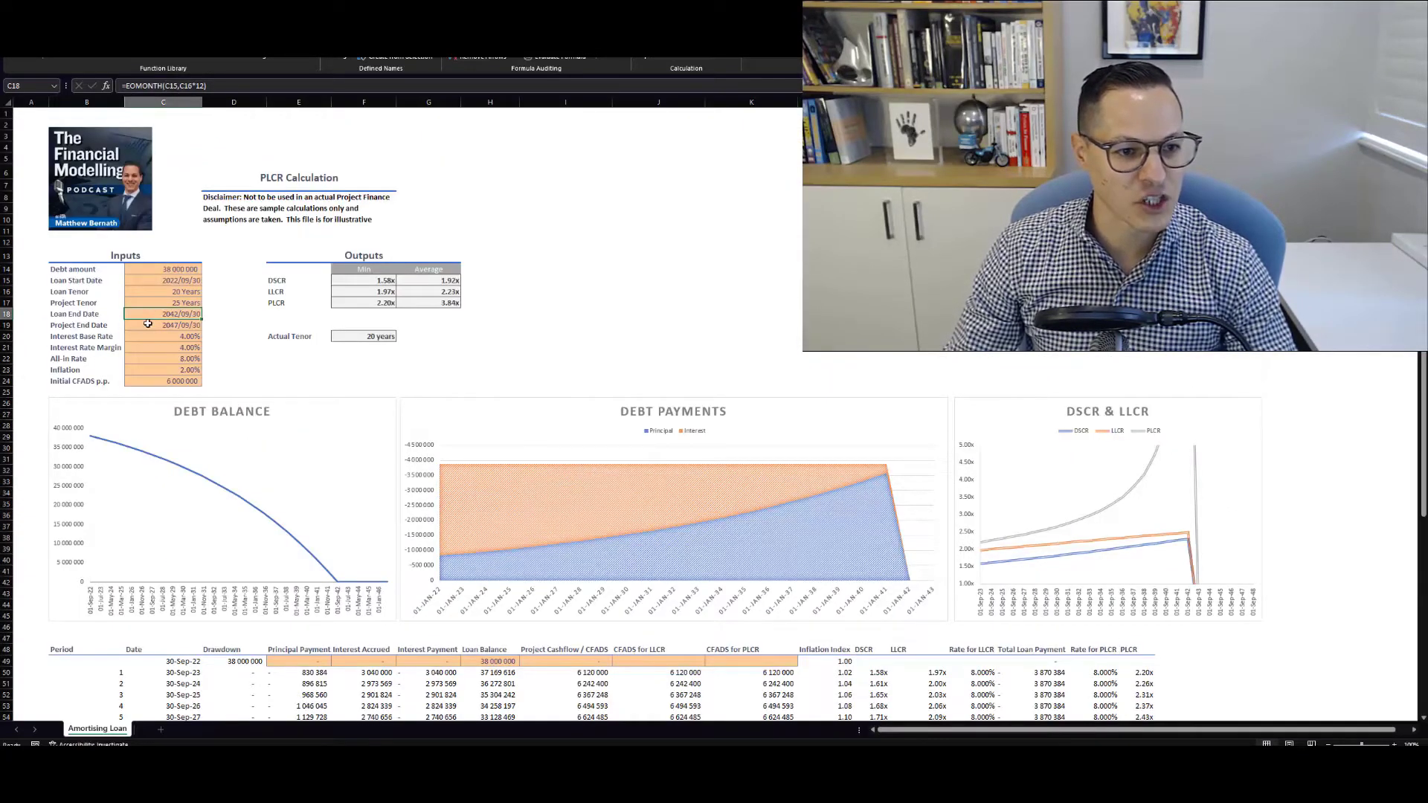
left_click(164, 326)
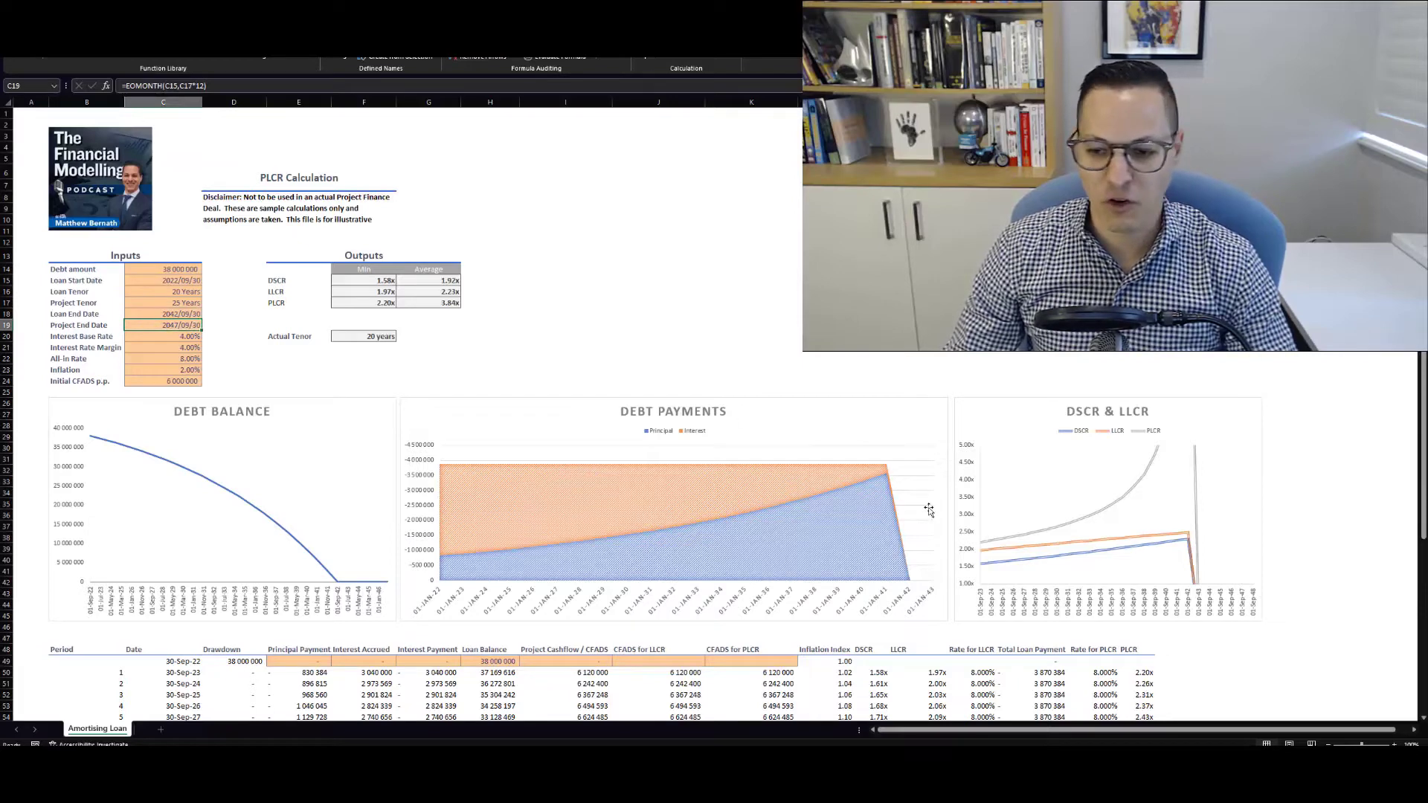
scroll("down", 3)
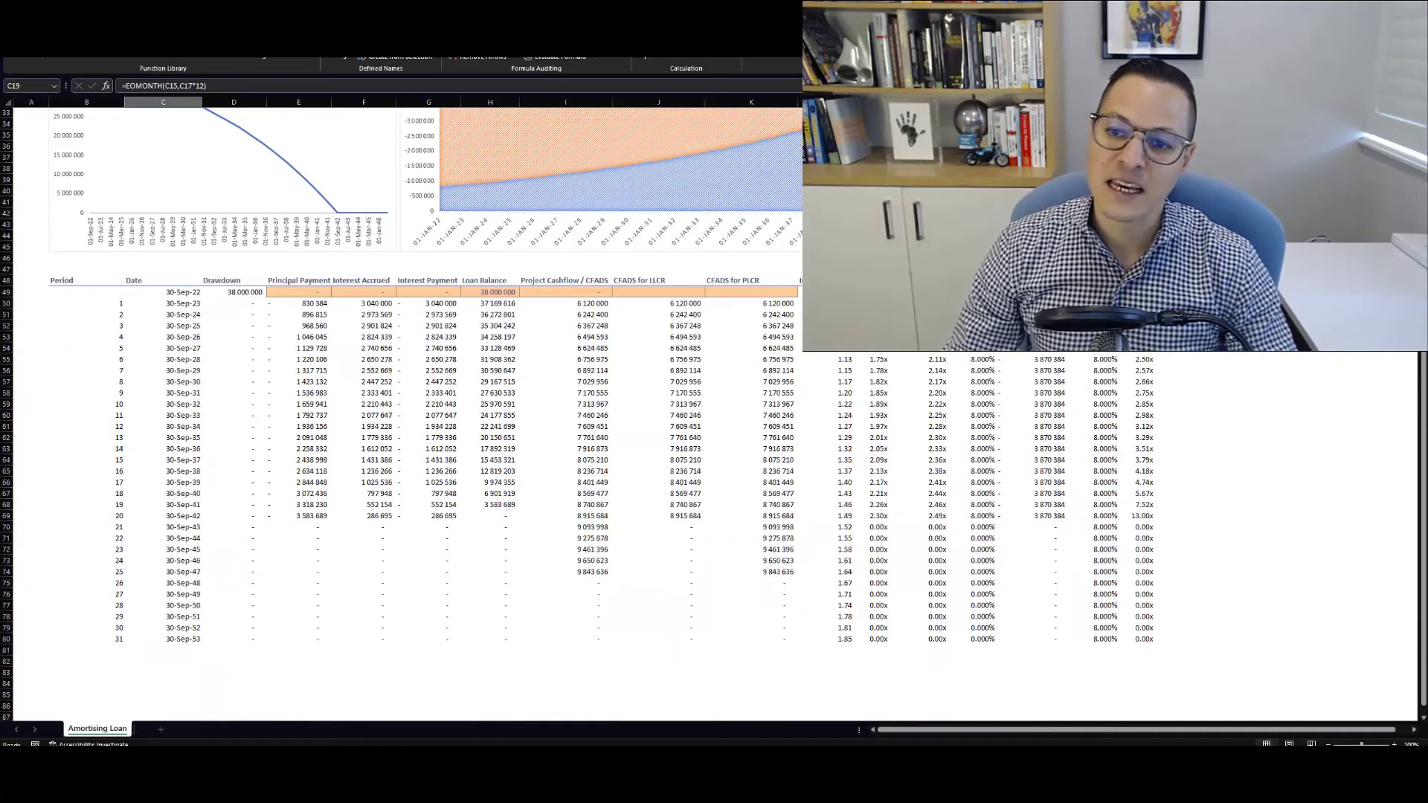
left_click_drag(750, 303, 749, 437)
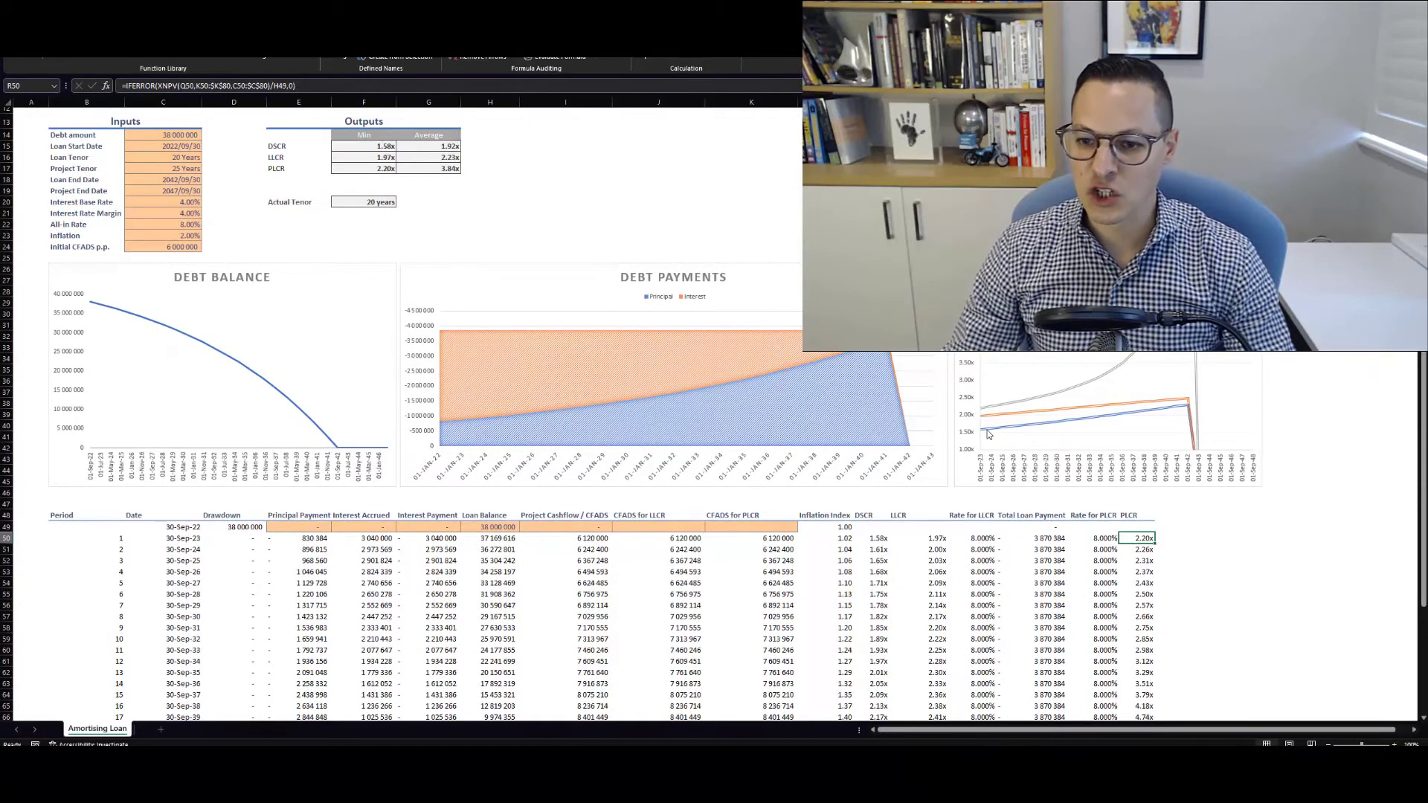
mouse_move(1028, 433)
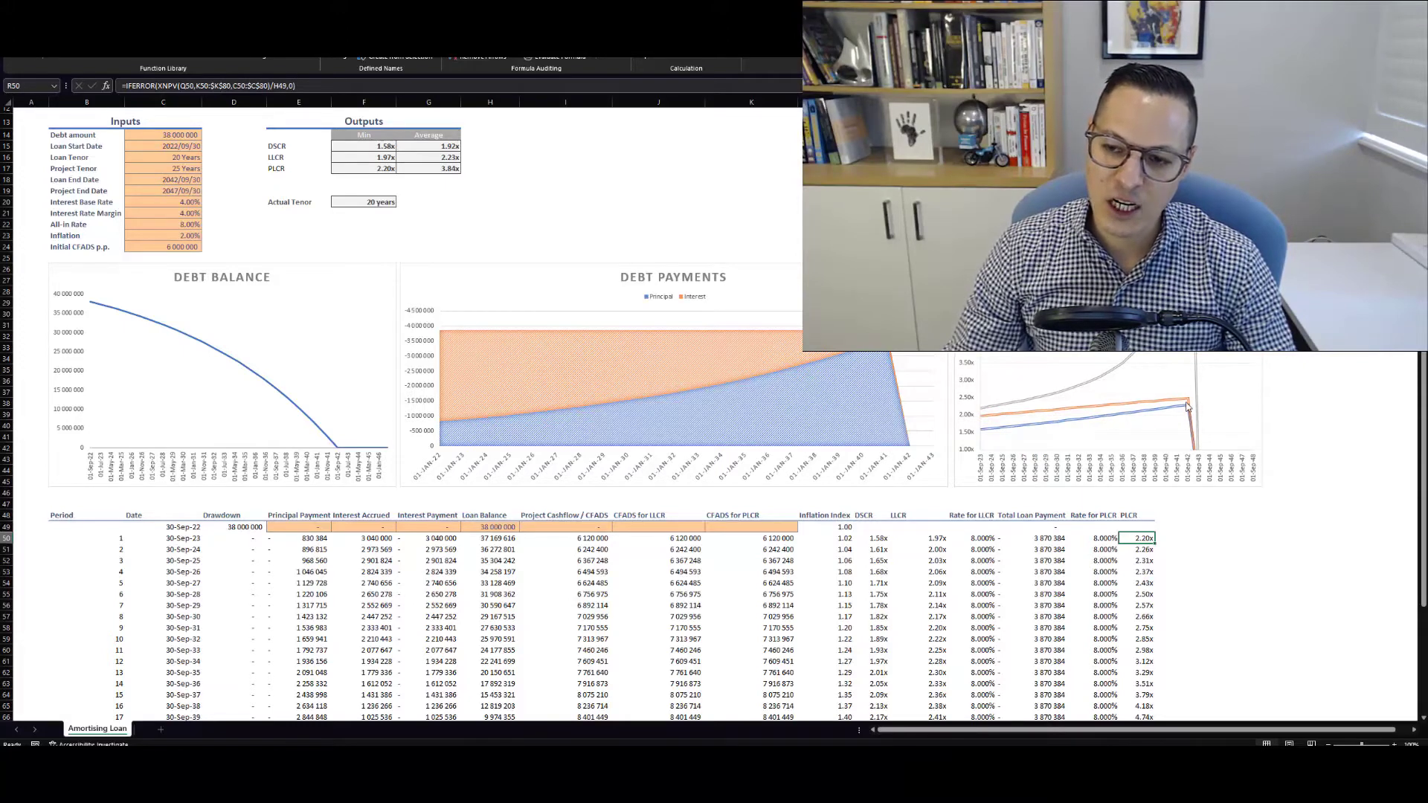
mouse_move(1189, 405)
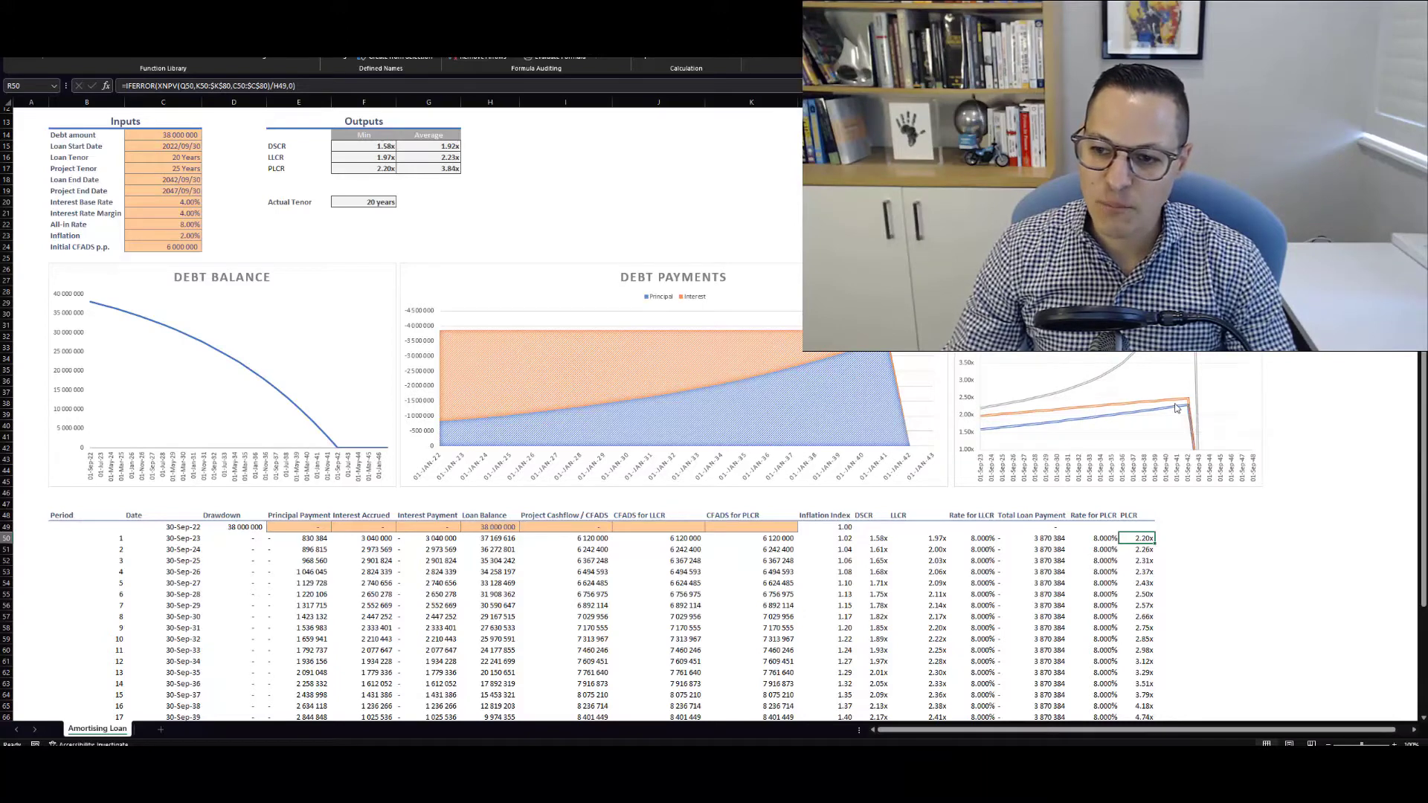
scroll("down", 3)
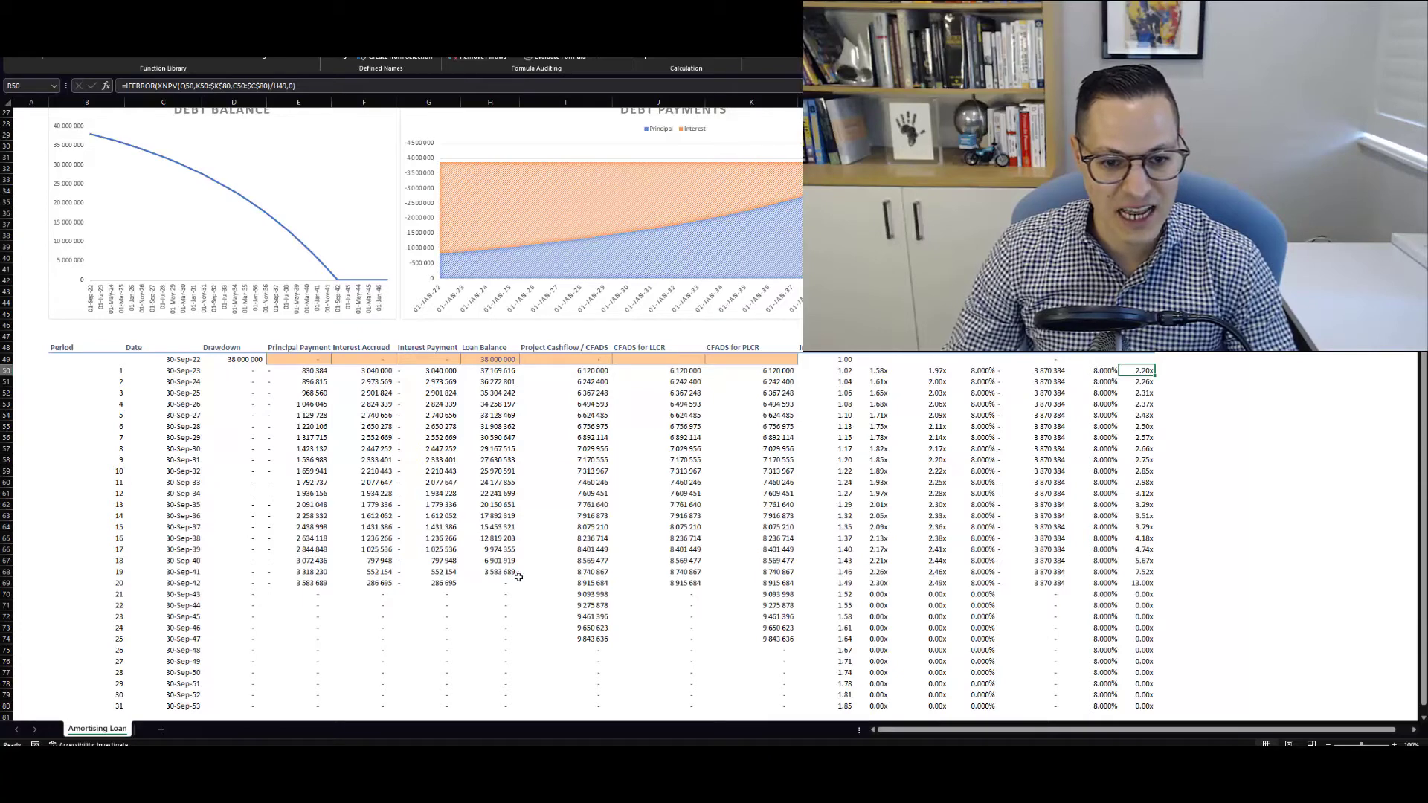
left_click(490, 561)
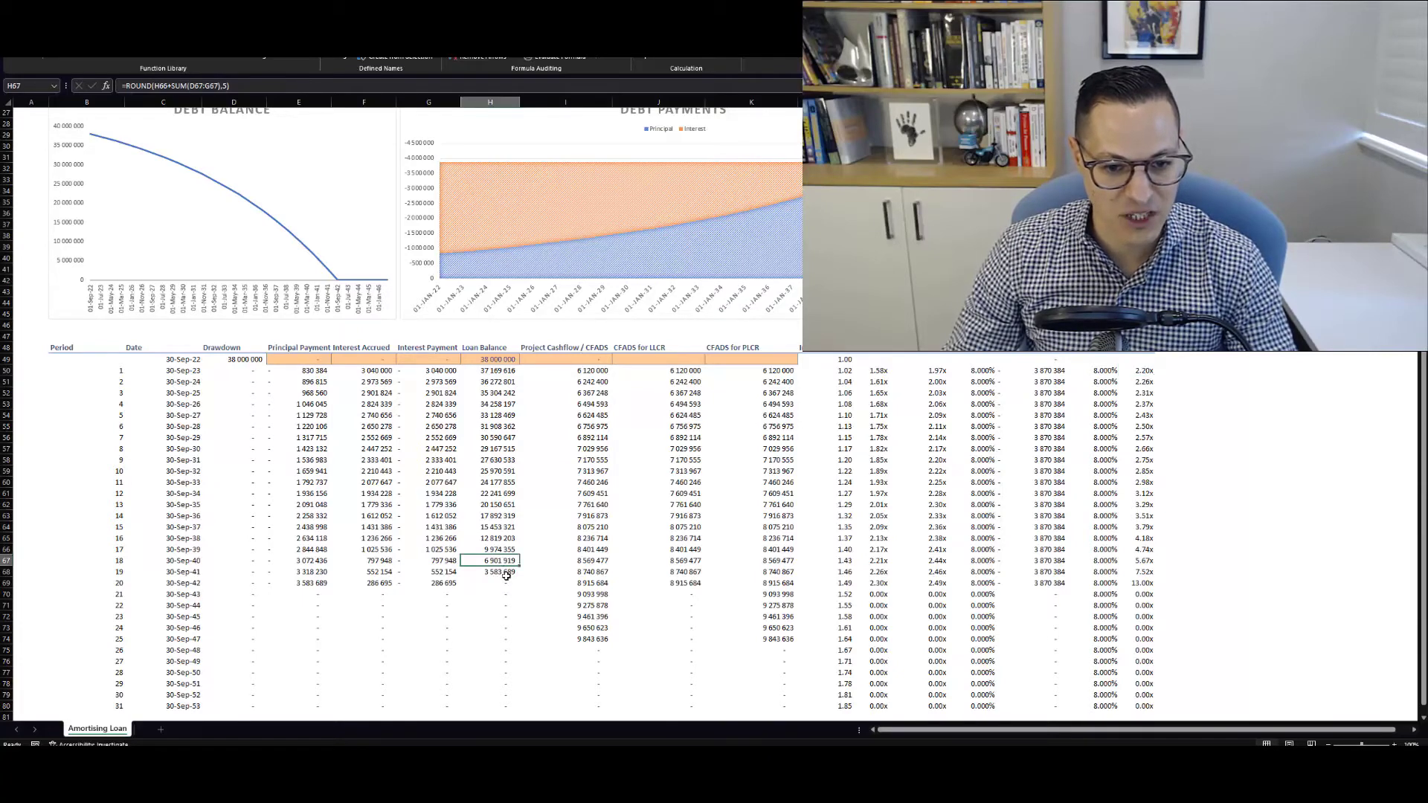
left_click(299, 584)
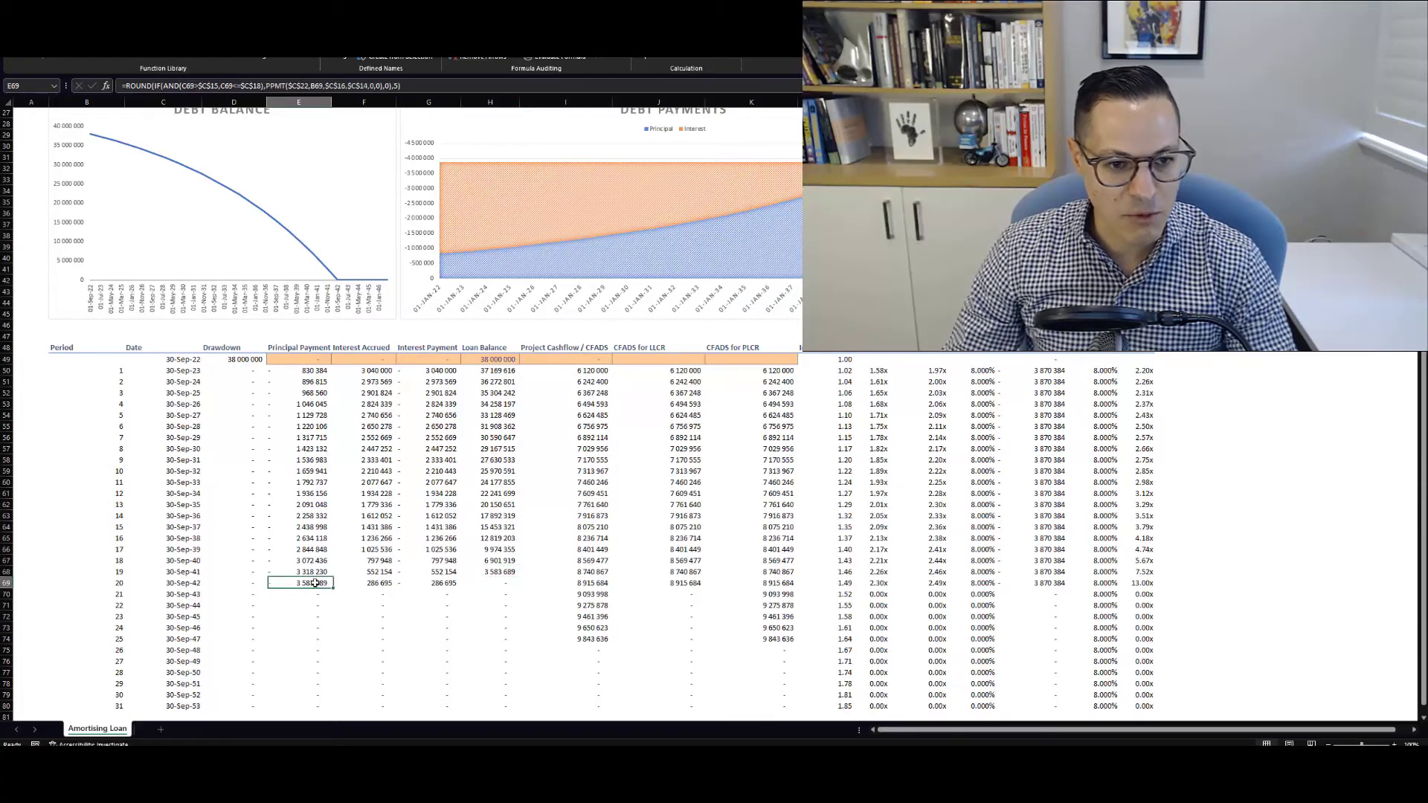
left_click(428, 582)
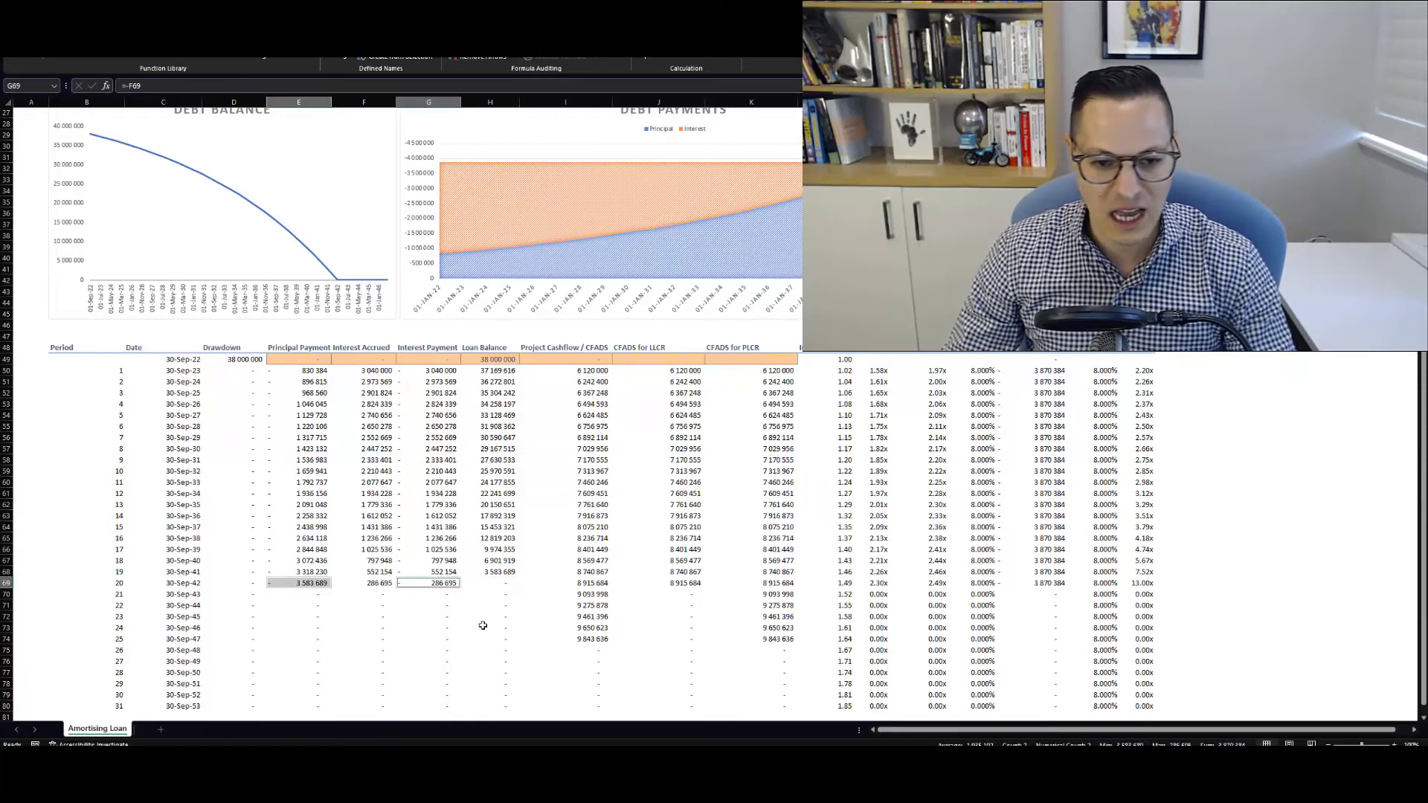
left_click(489, 571)
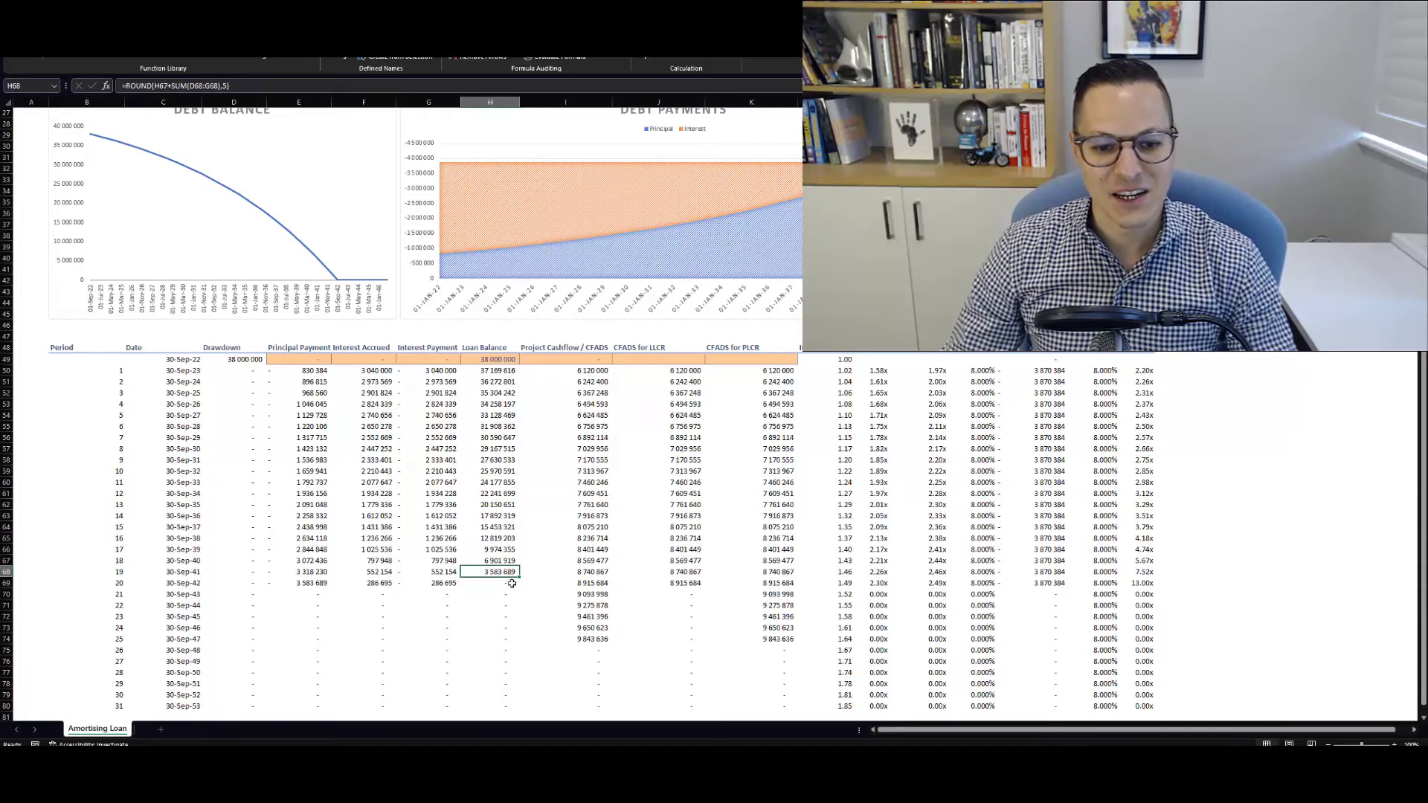
mouse_move(656, 615)
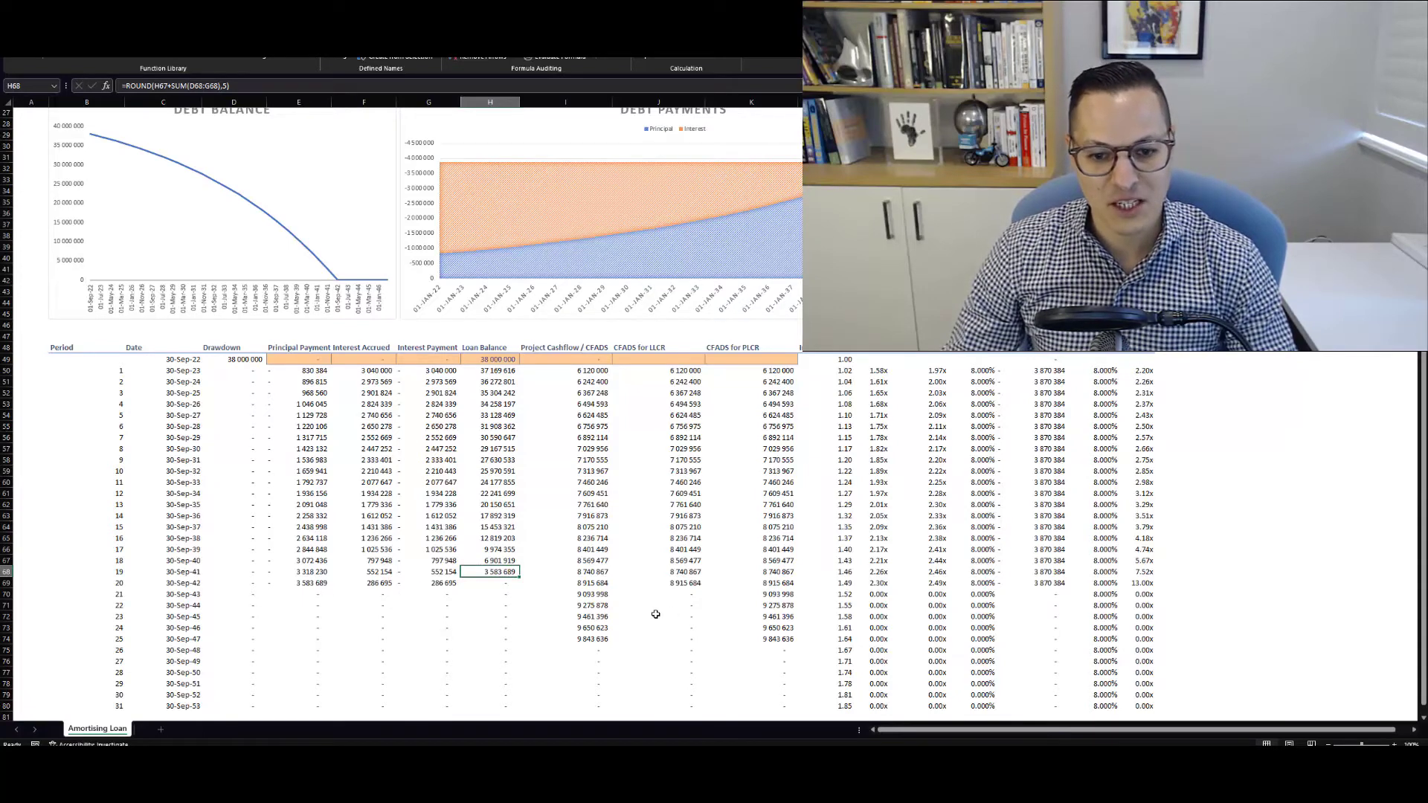
left_click(668, 584)
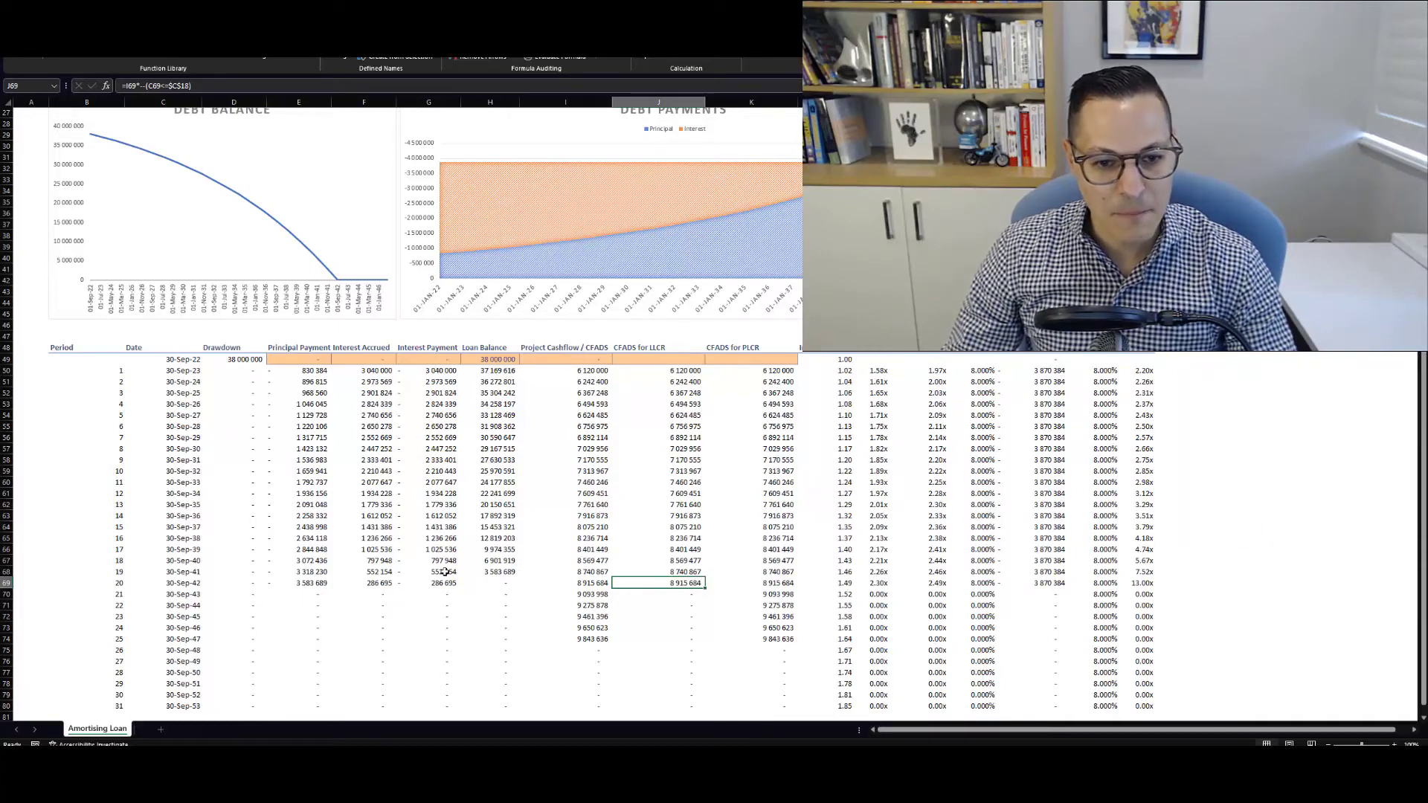
left_click(490, 572)
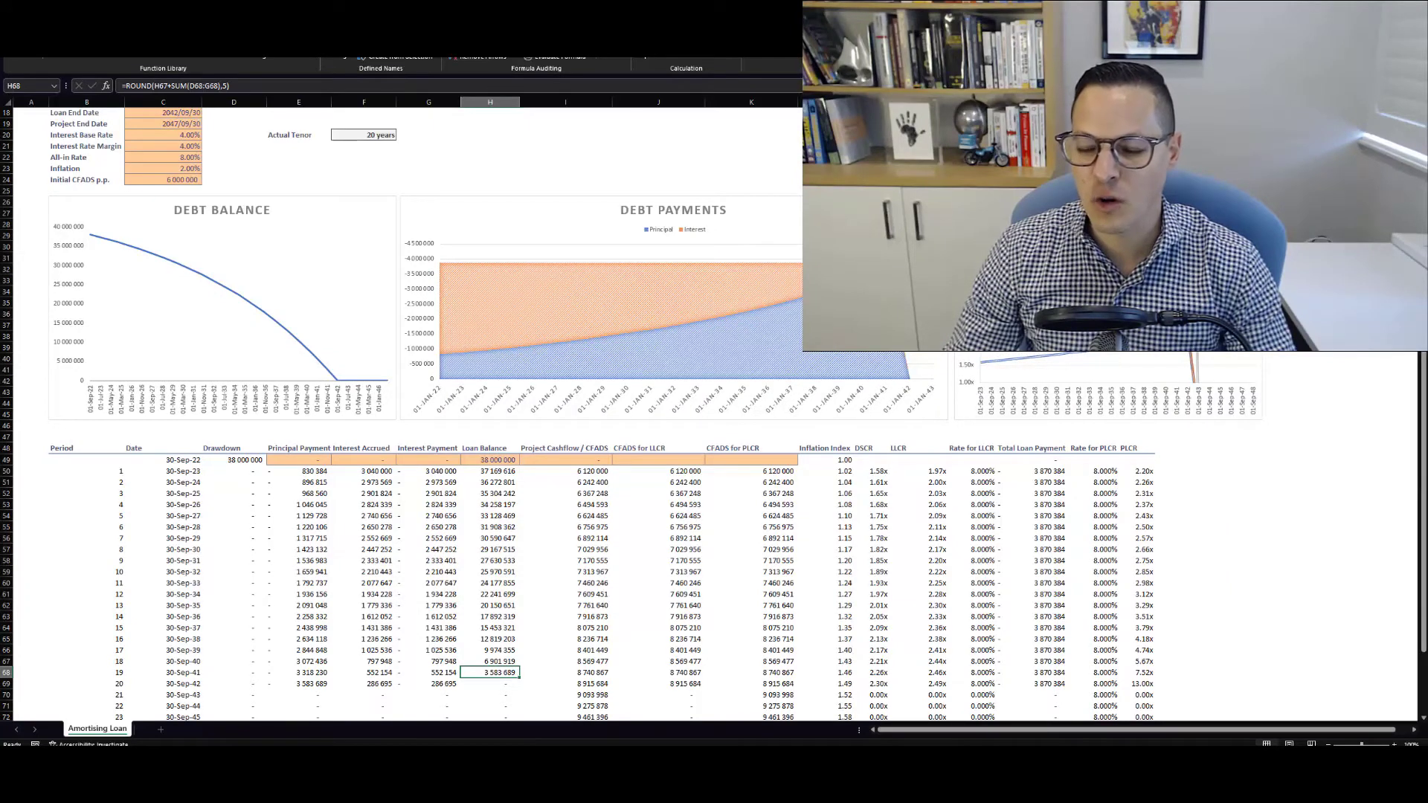
scroll("down", 3)
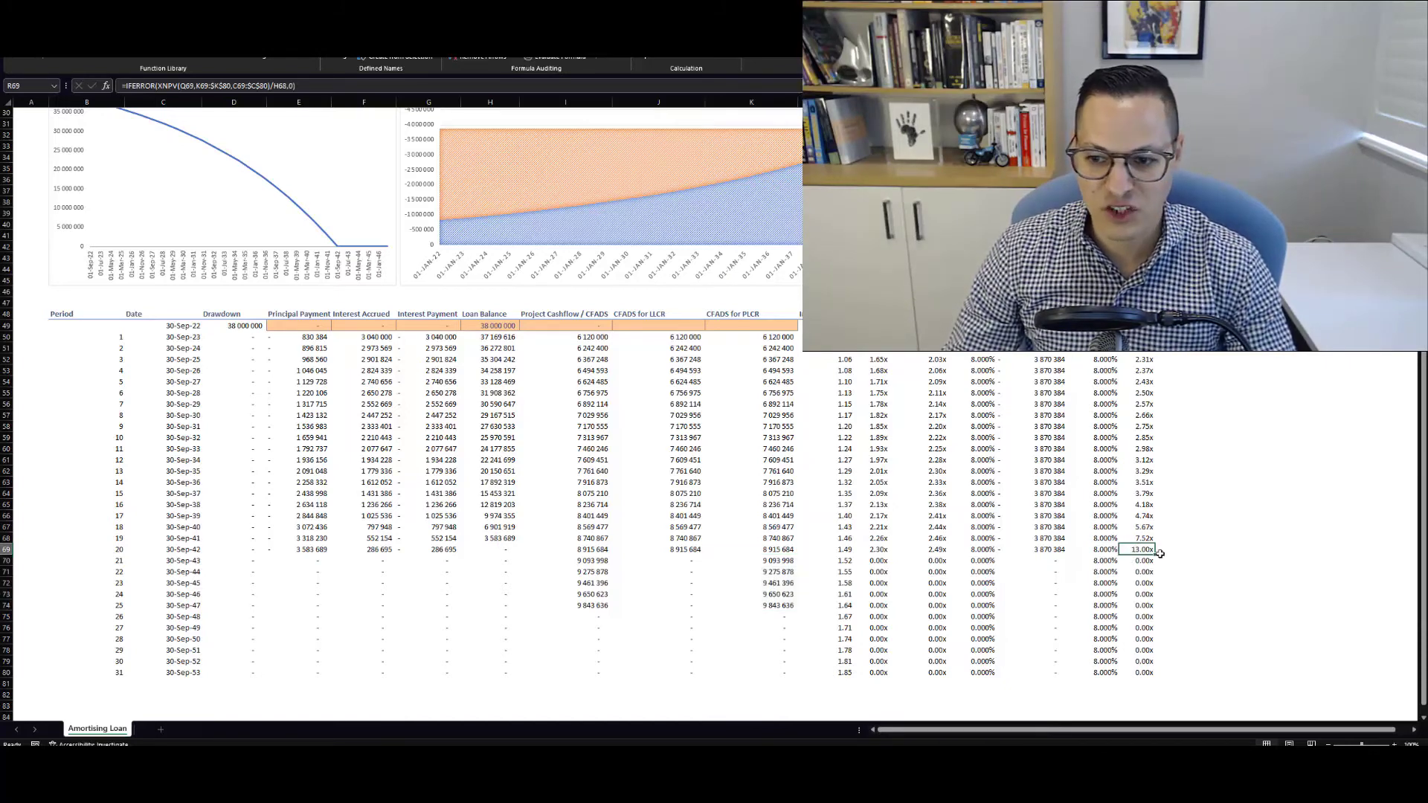
left_click(750, 549)
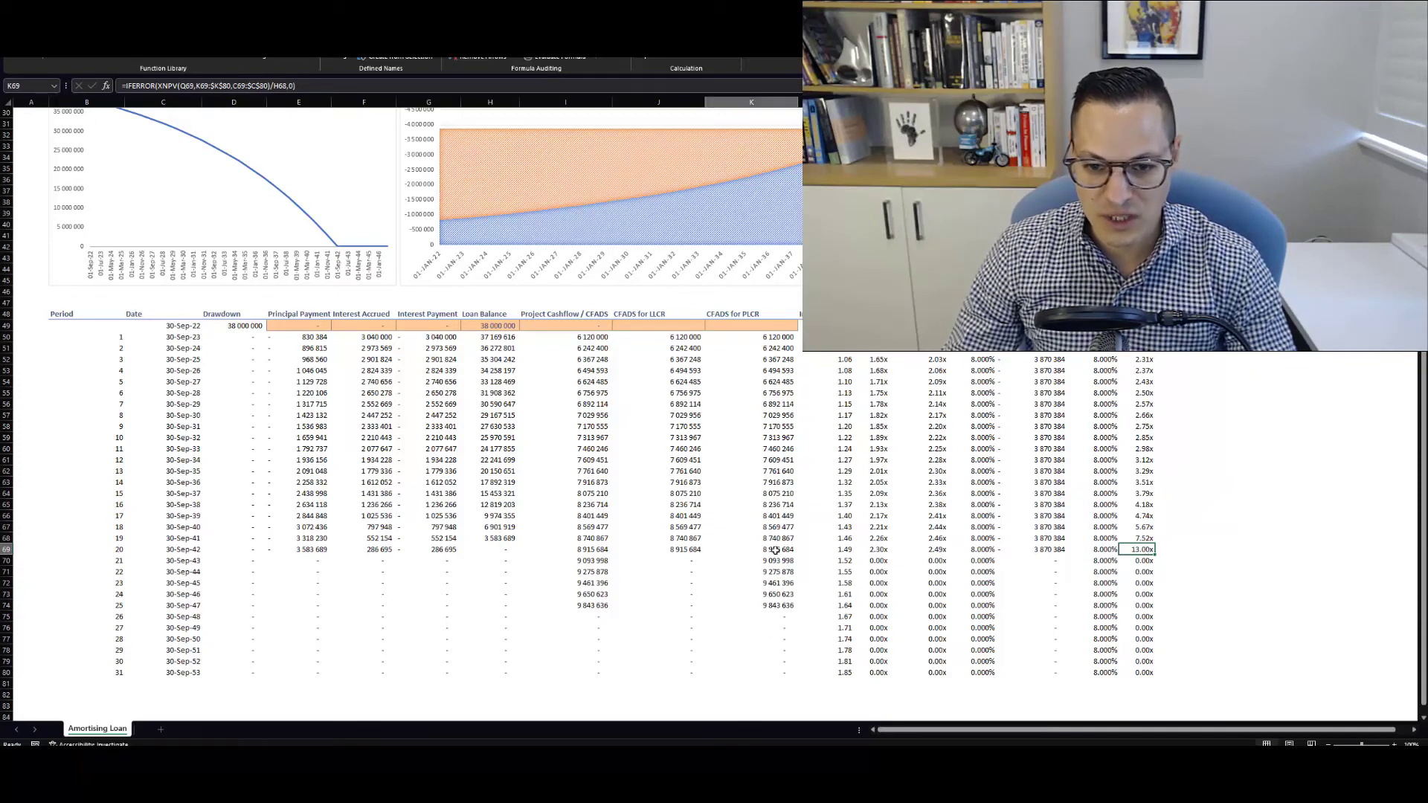
left_click(490, 537)
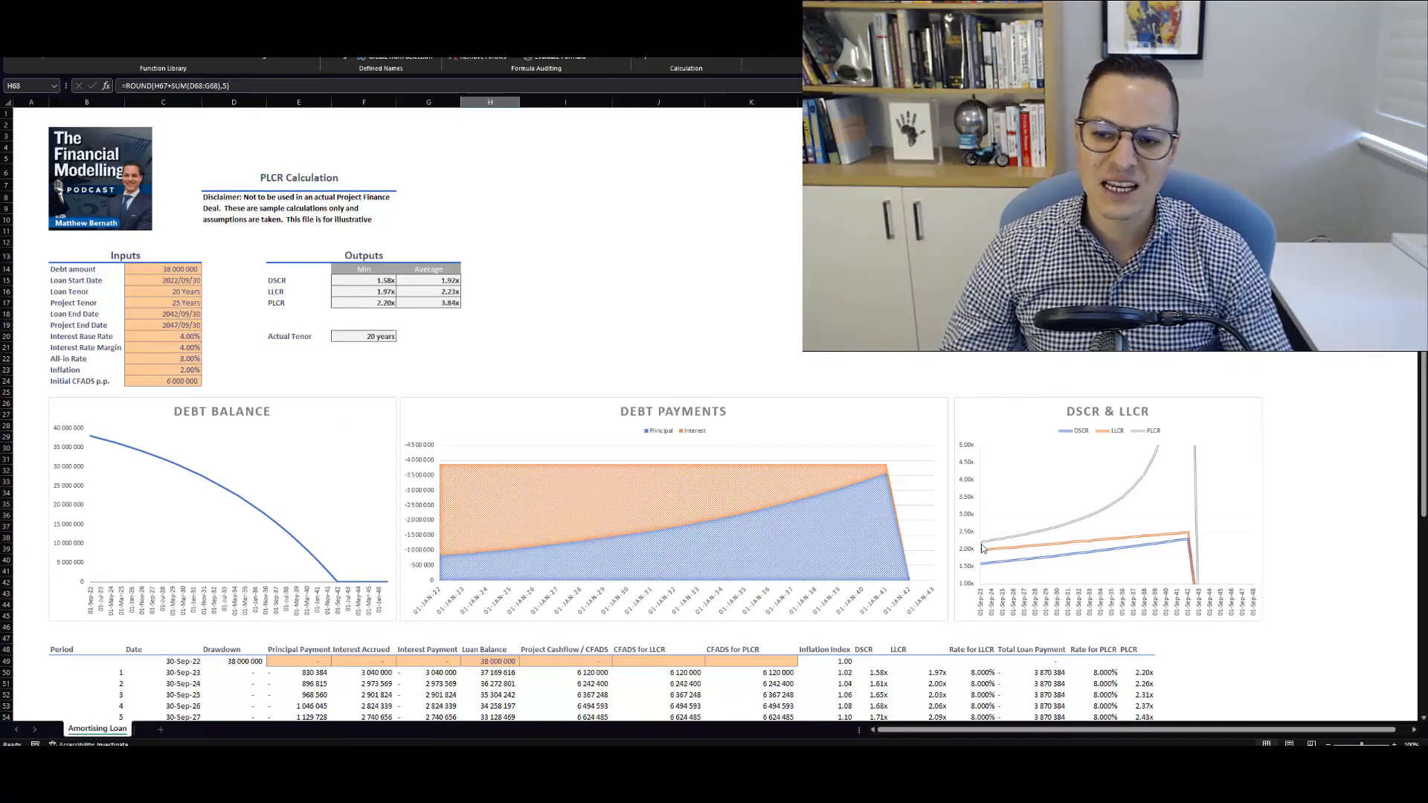
mouse_move(979, 549)
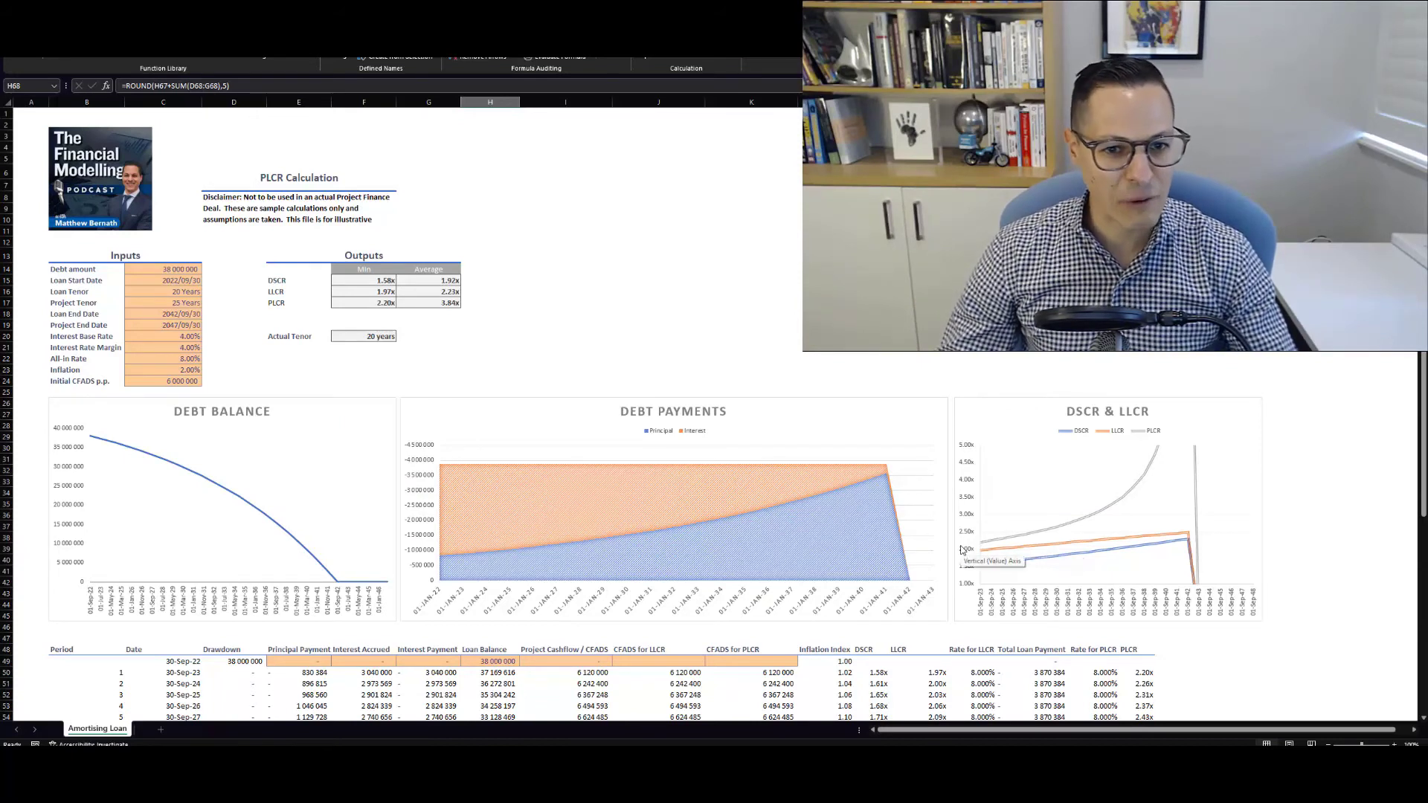